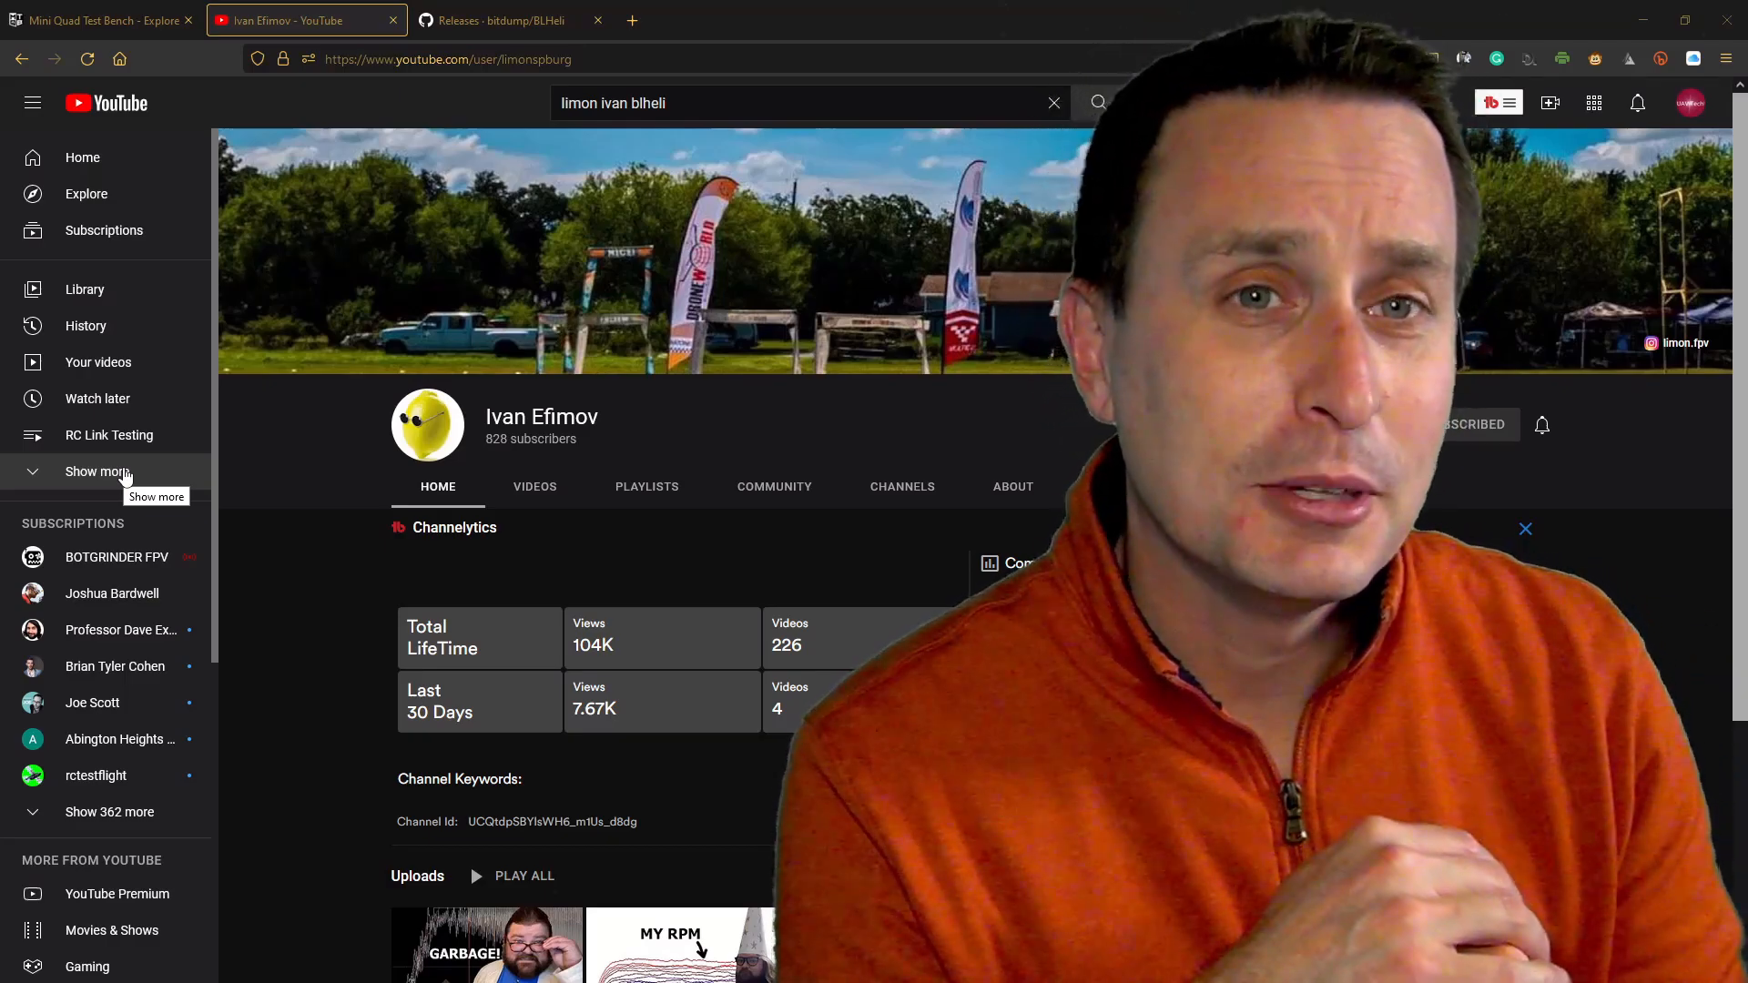
mouse_move(98, 399)
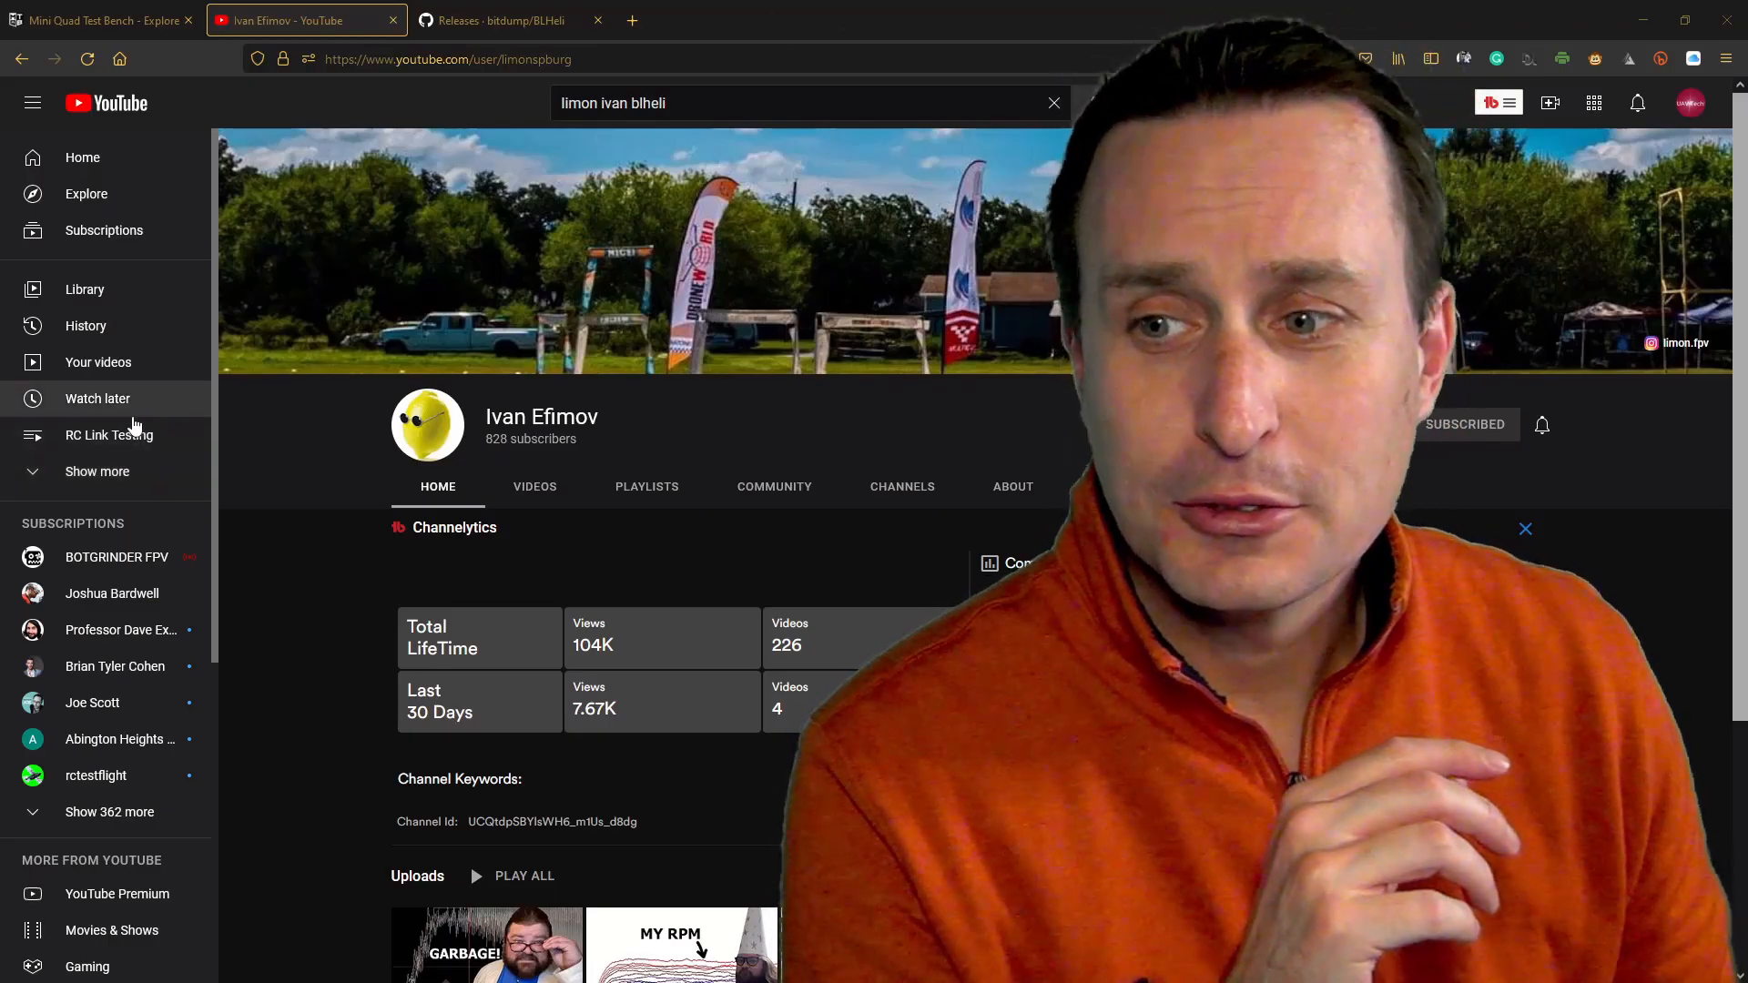
- Seek both logs to a later high-throttle section with motors near 36,000 rpm
scroll(down, 3)
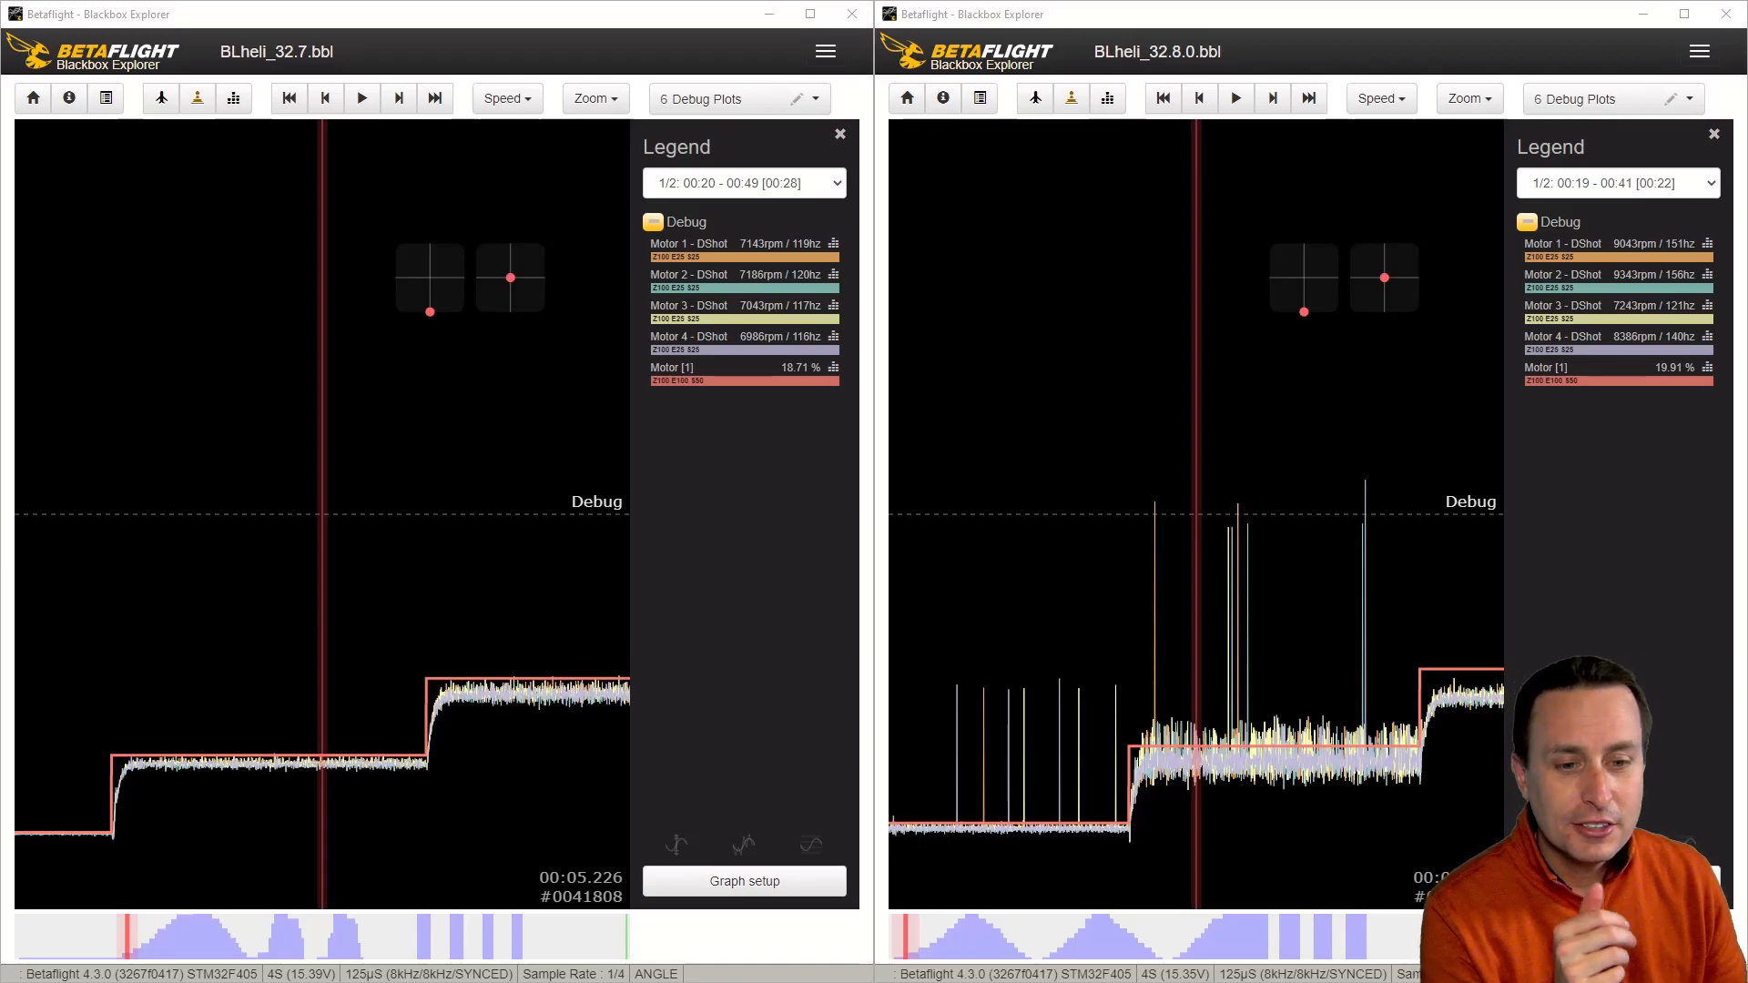
mouse_move(96, 661)
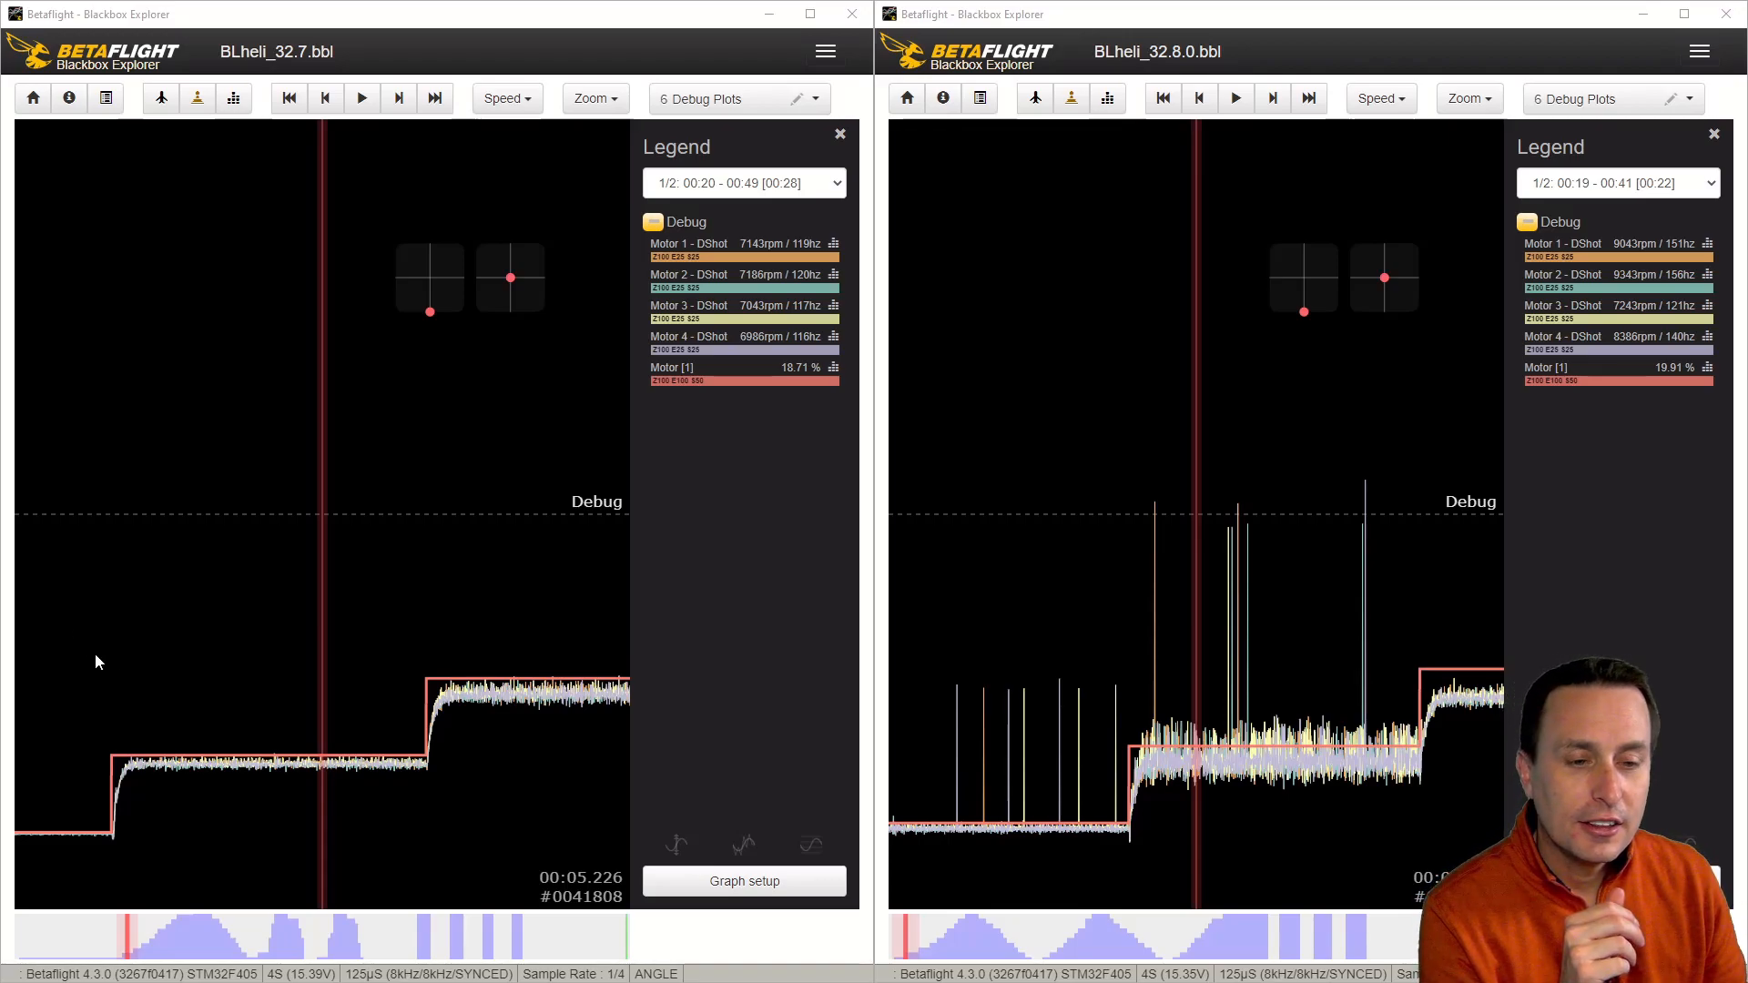
mouse_move(338, 557)
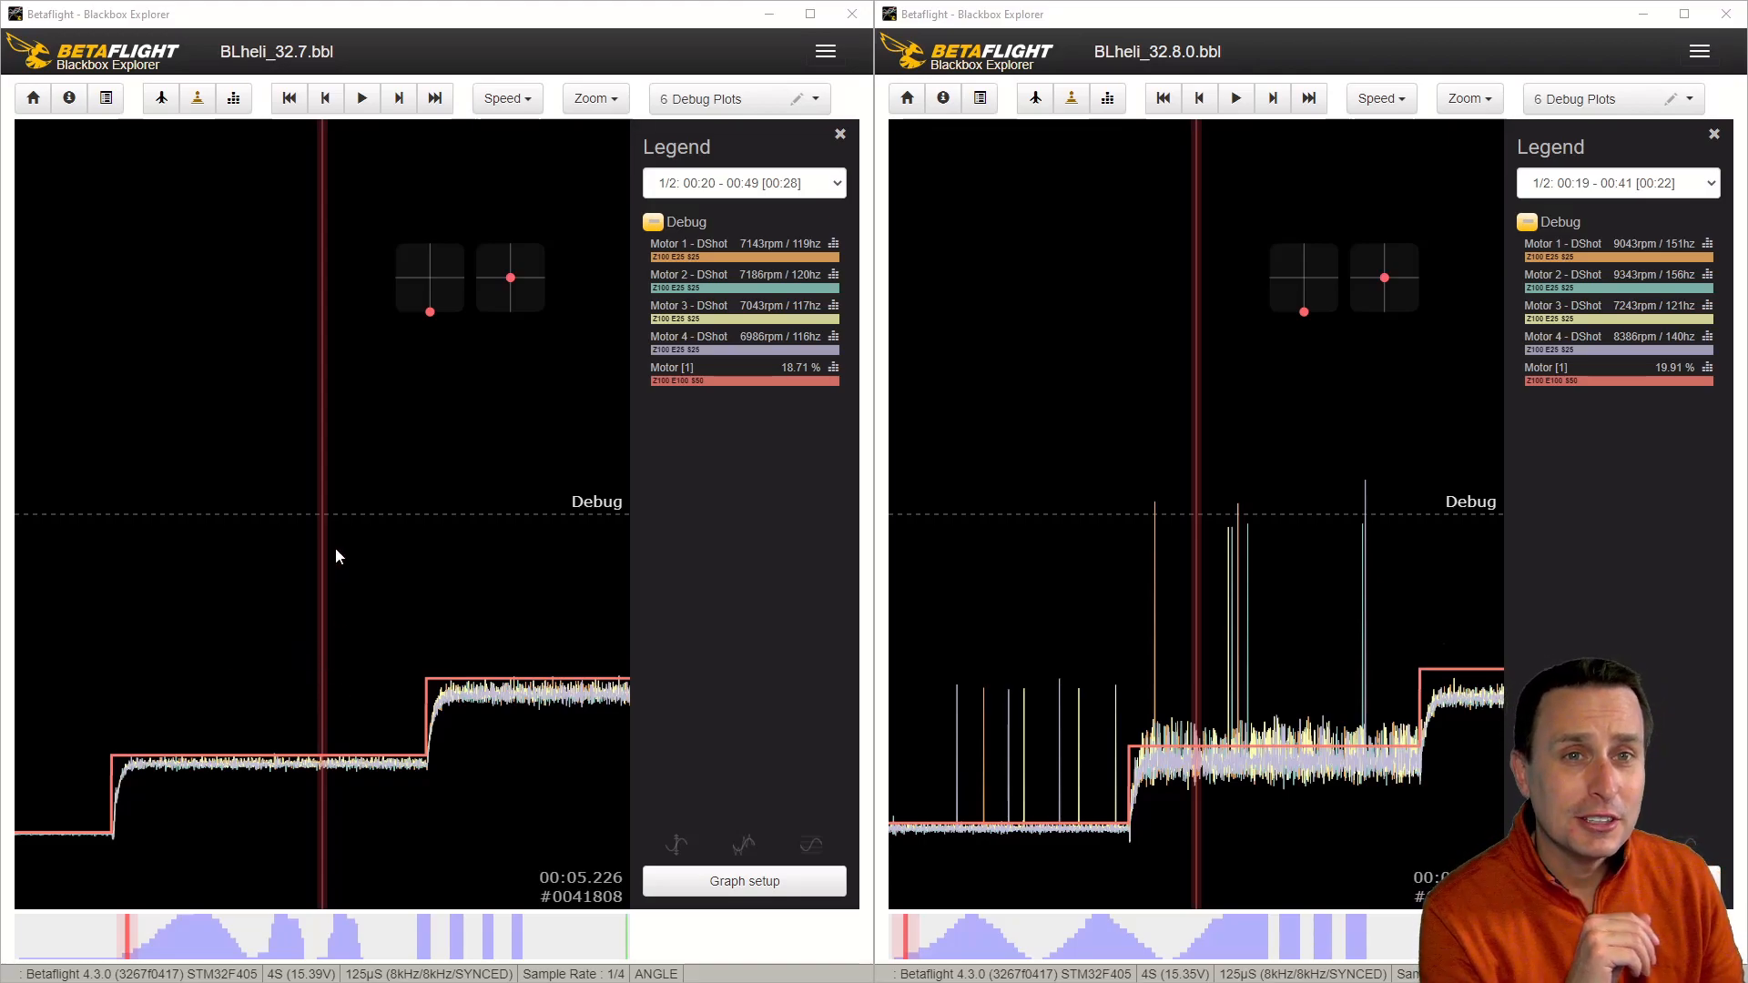
mouse_move(1204, 585)
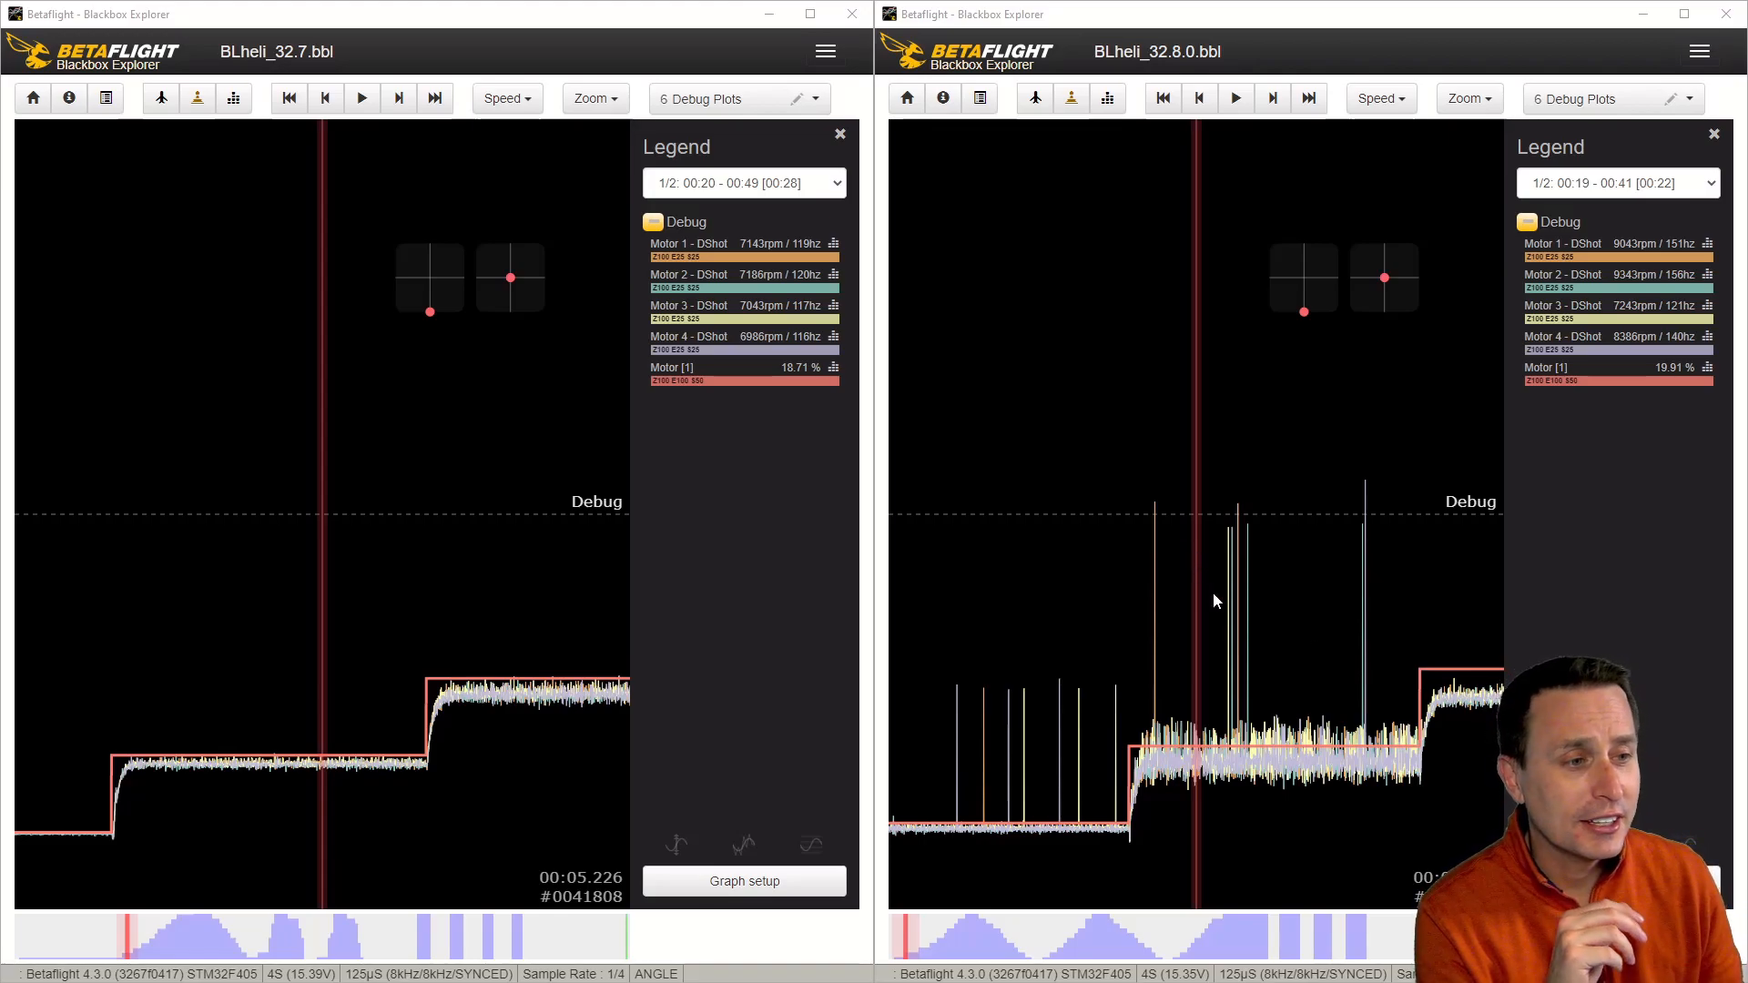
mouse_move(1324, 658)
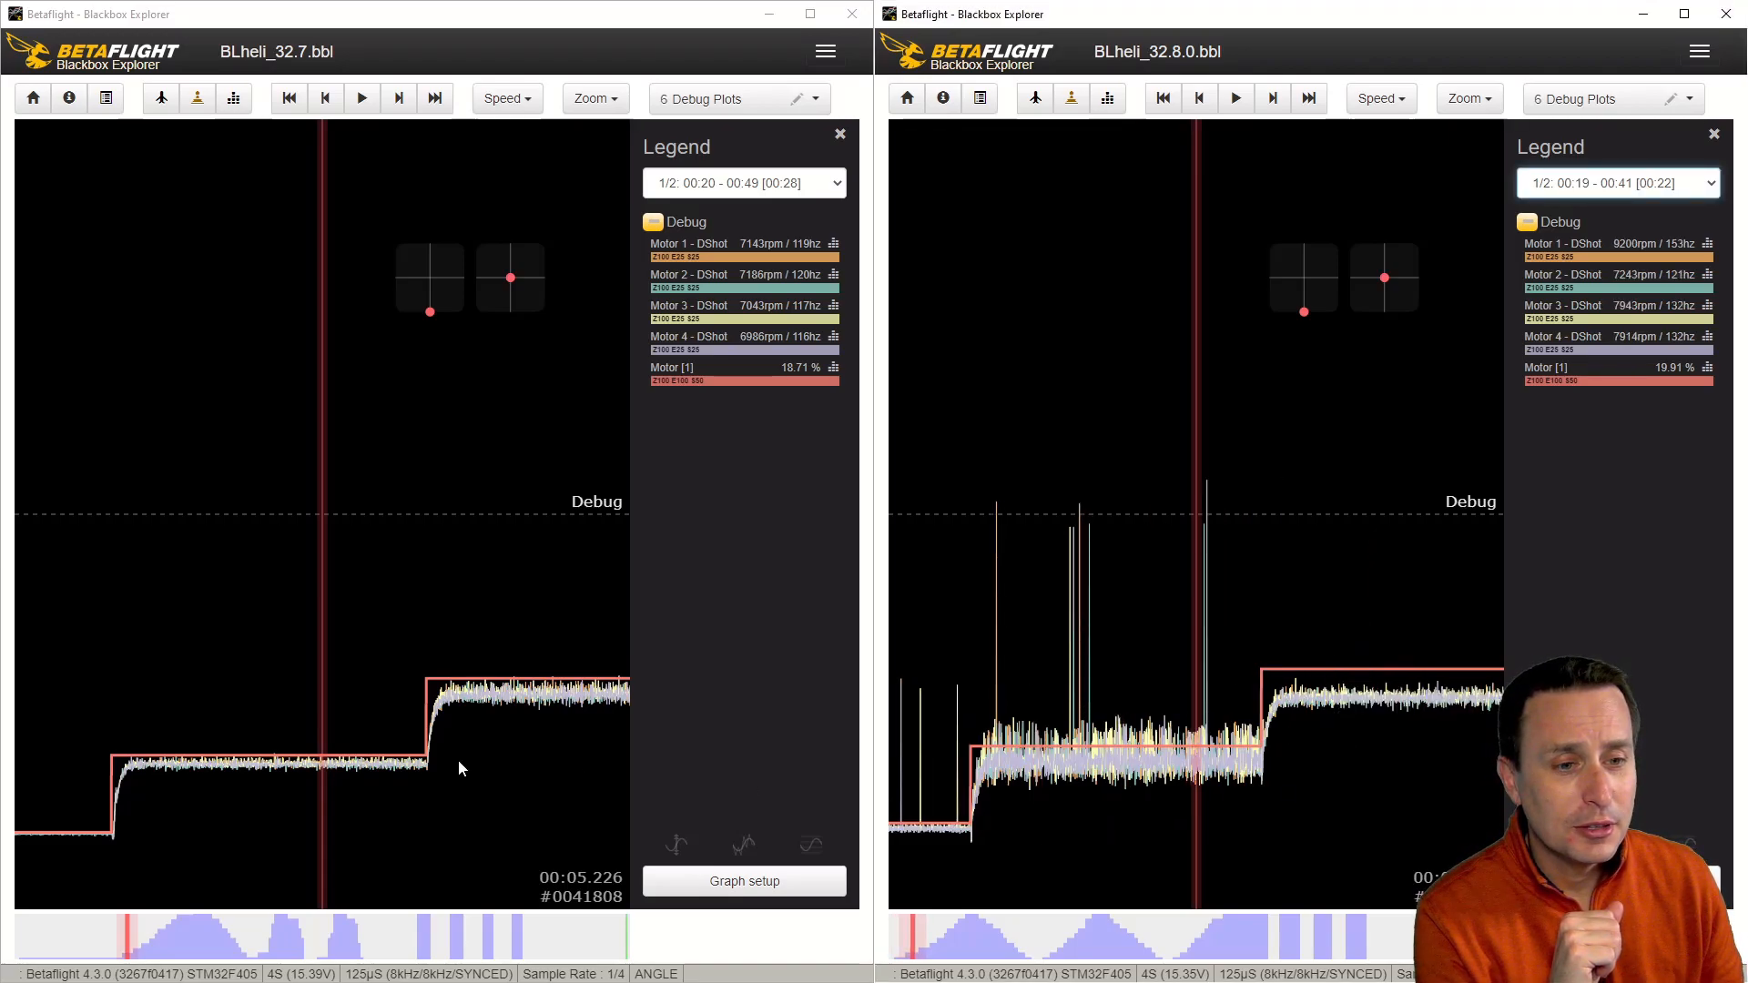
mouse_move(731, 200)
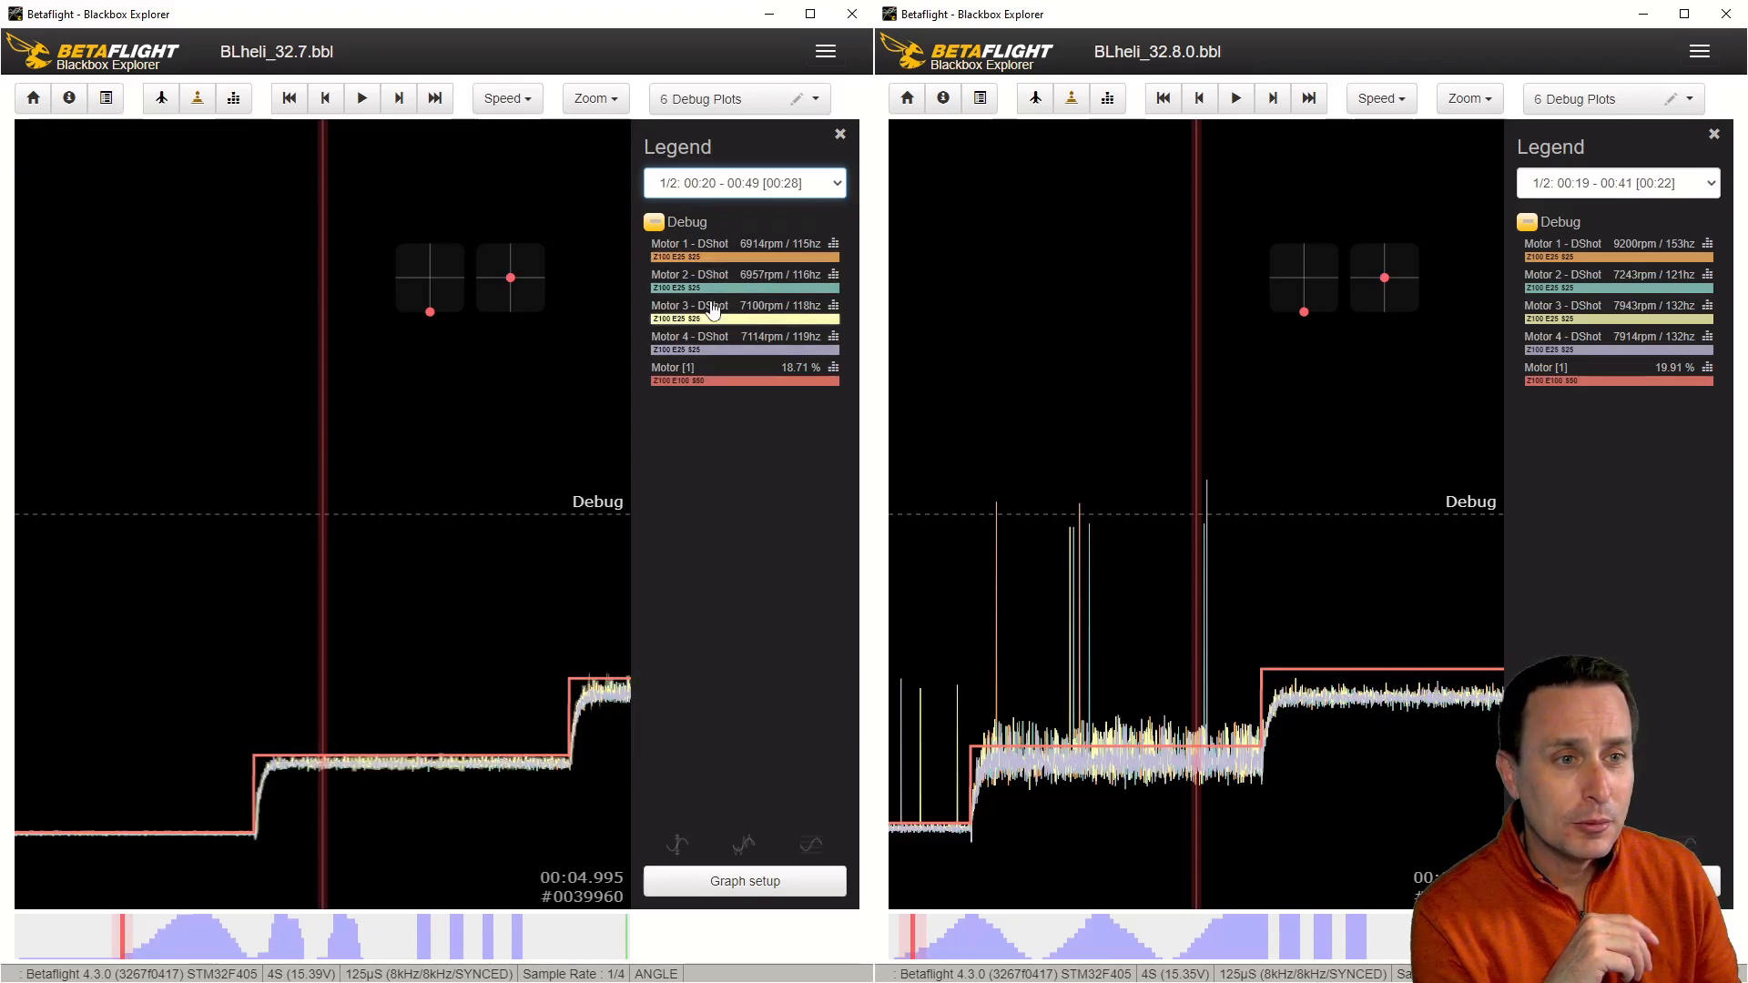
mouse_move(755, 262)
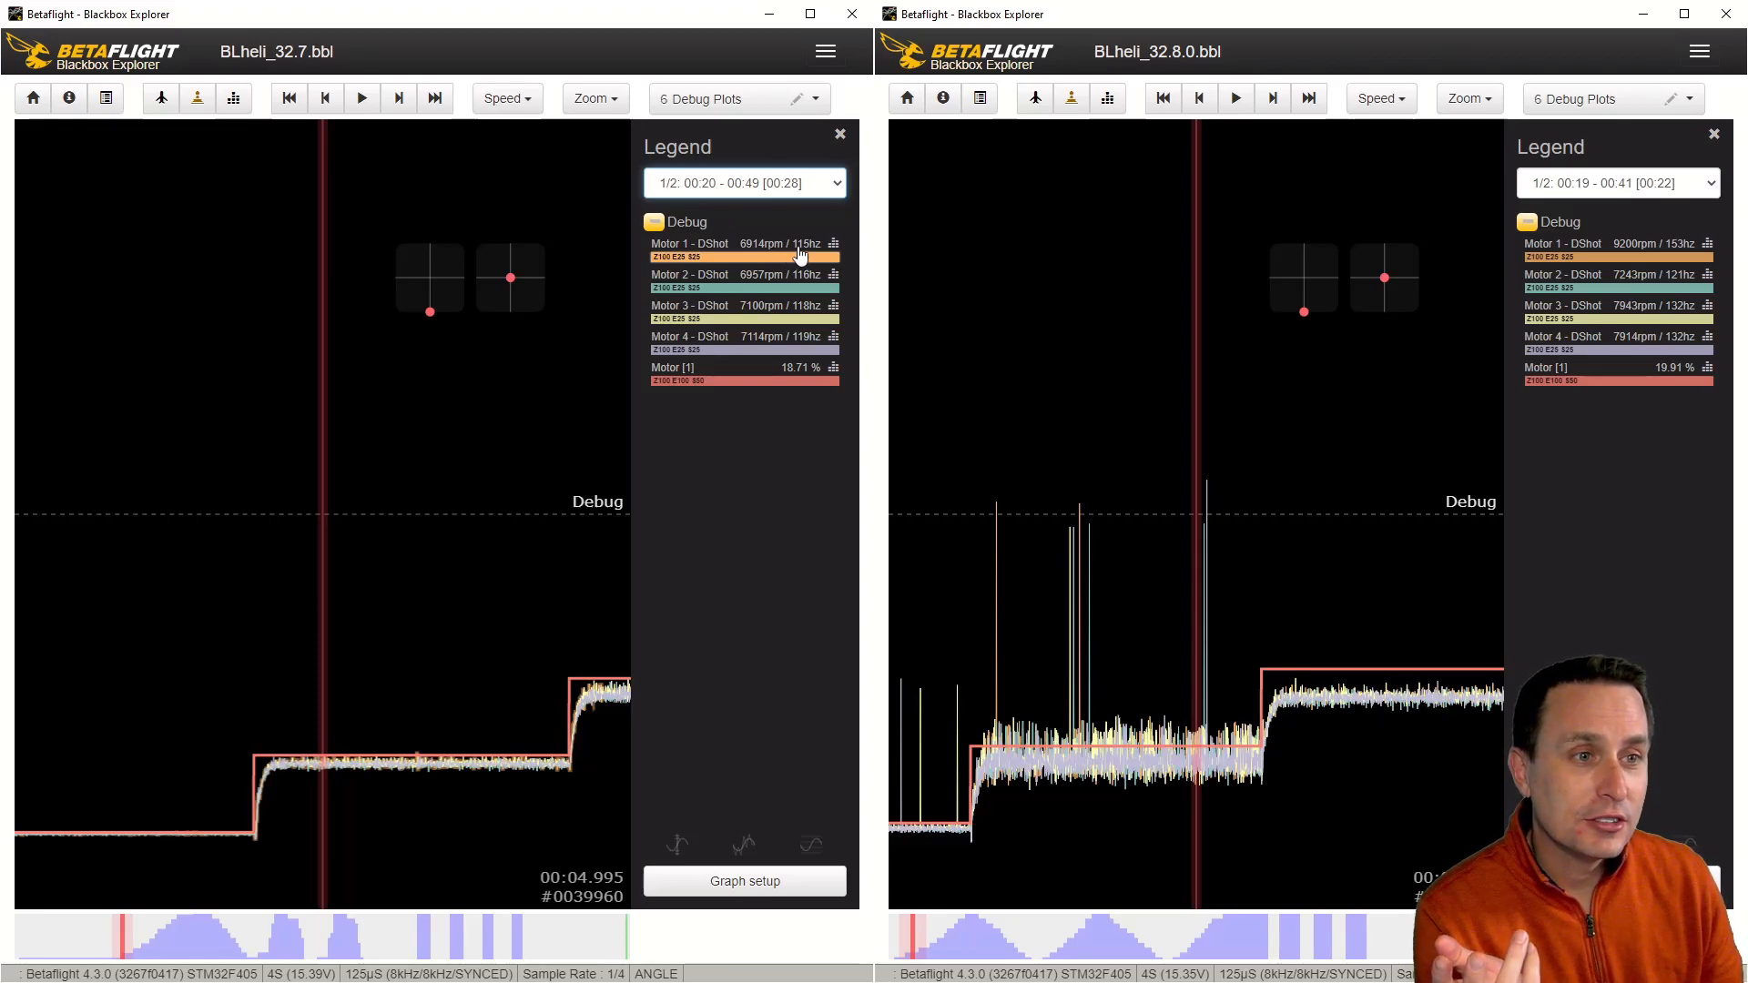
mouse_move(814, 255)
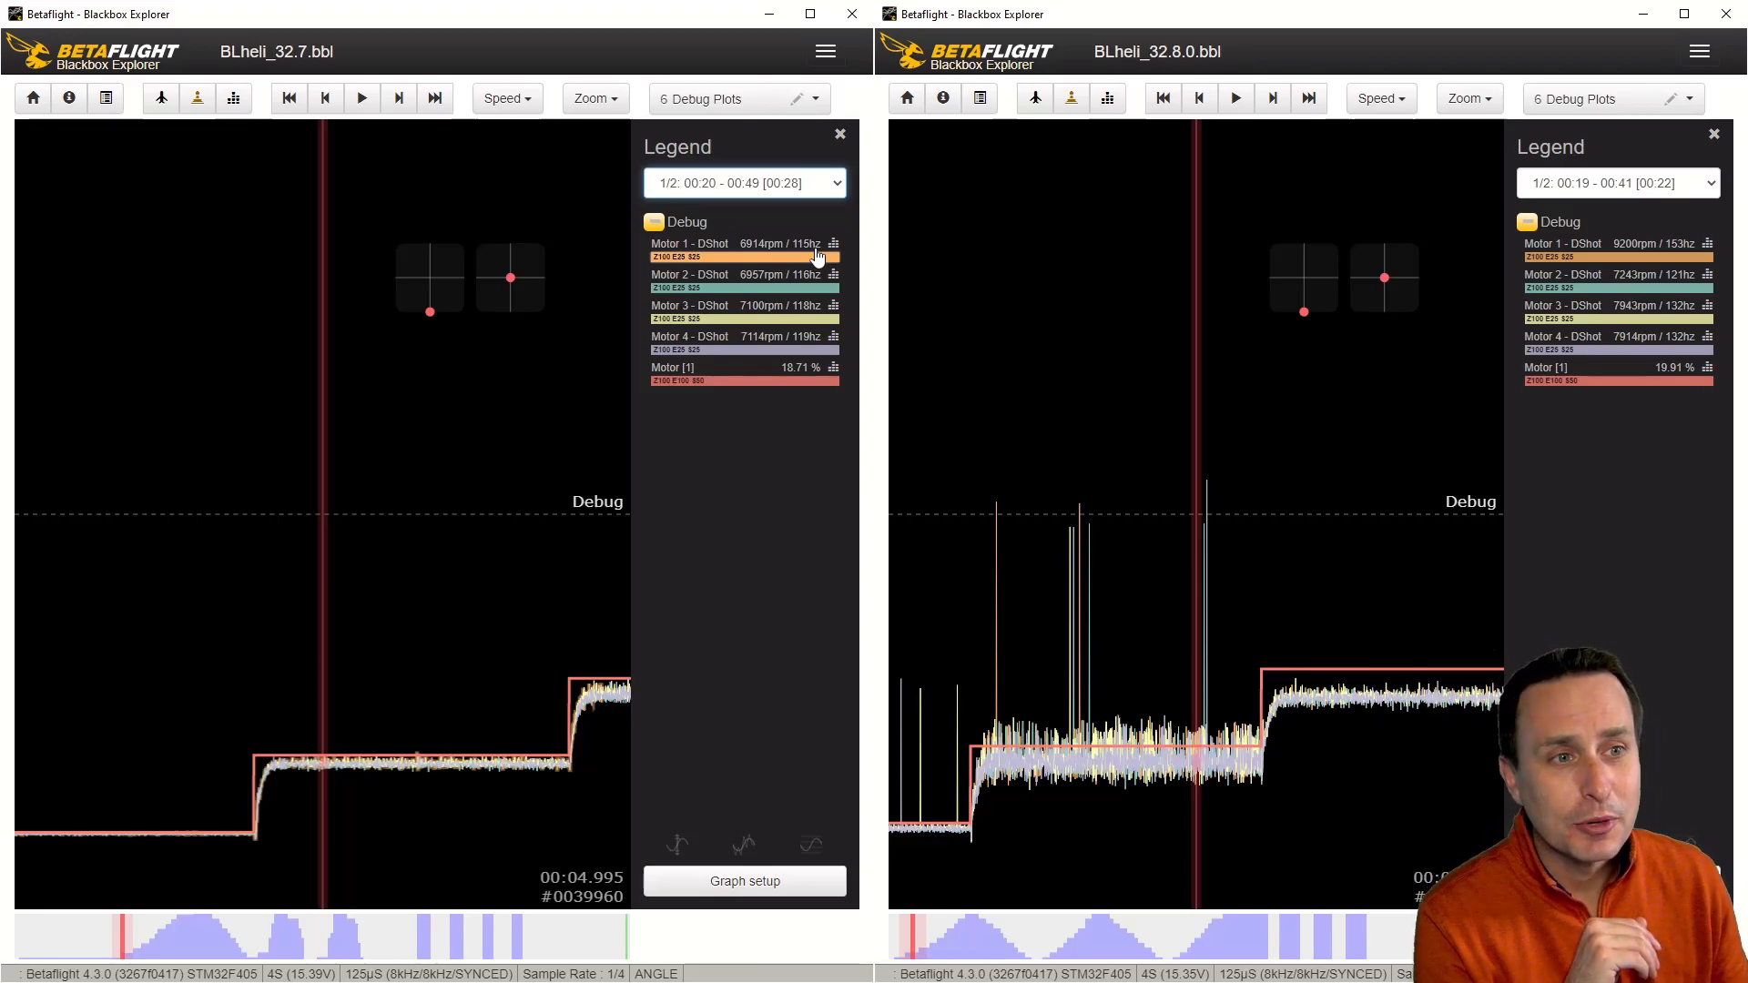
mouse_move(792, 295)
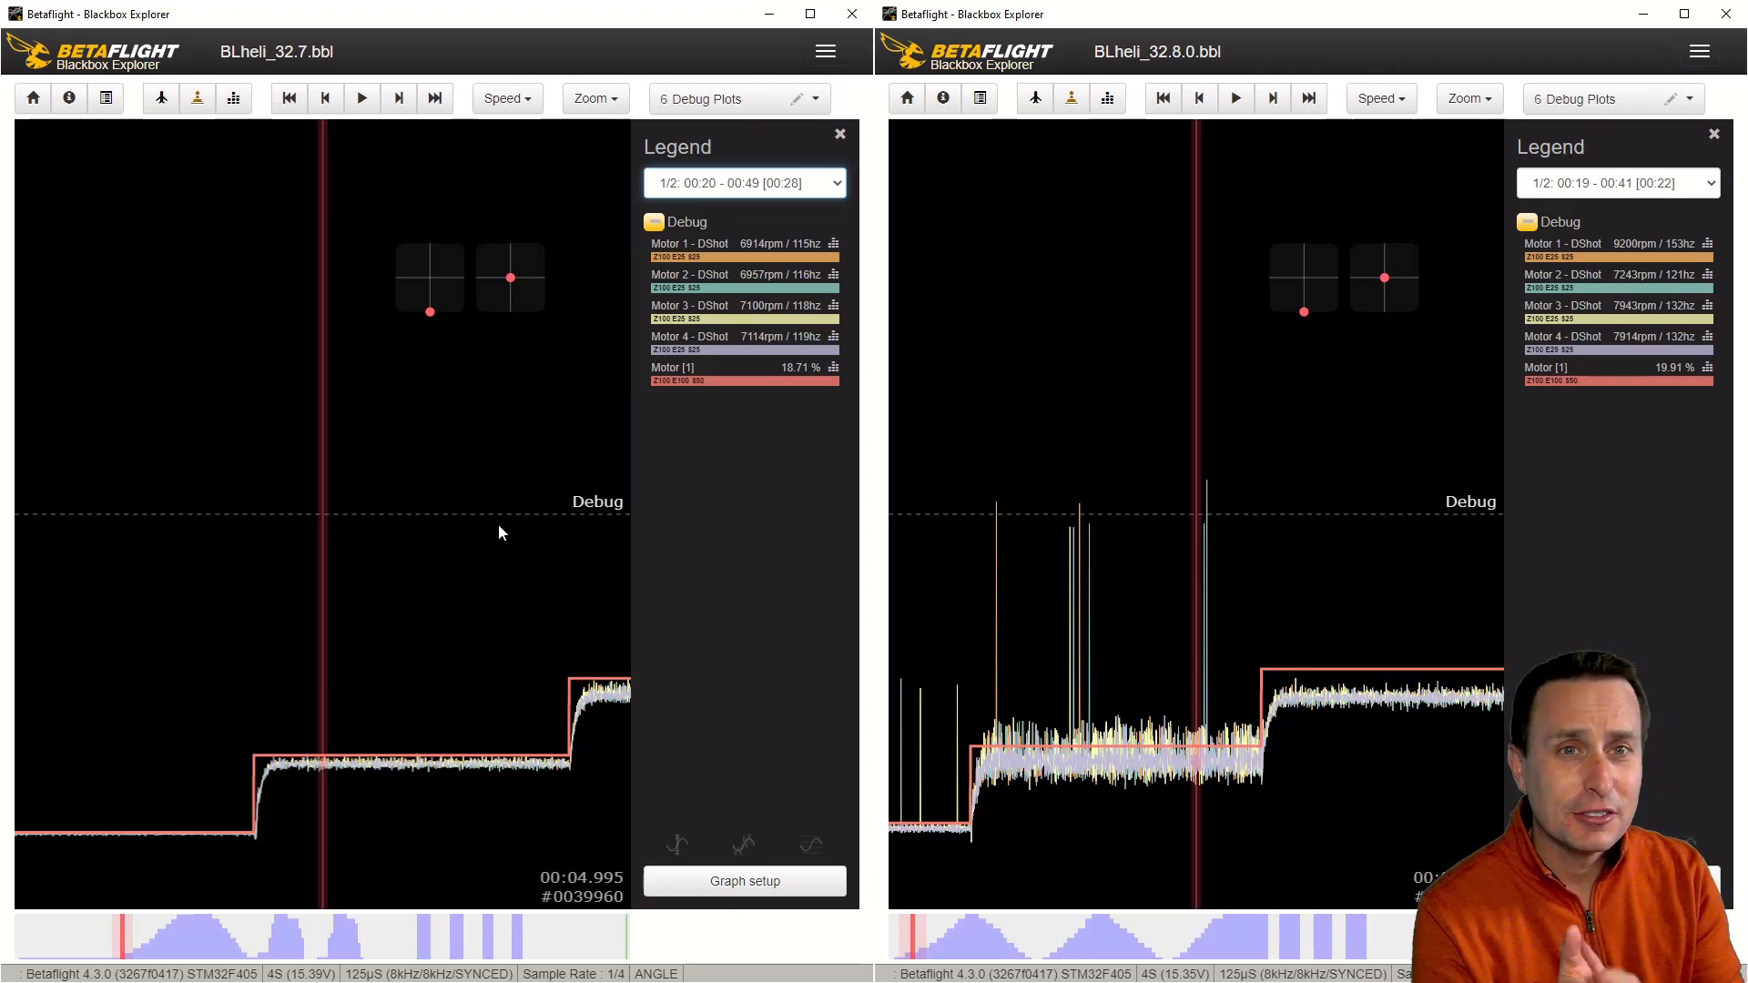
mouse_move(494, 530)
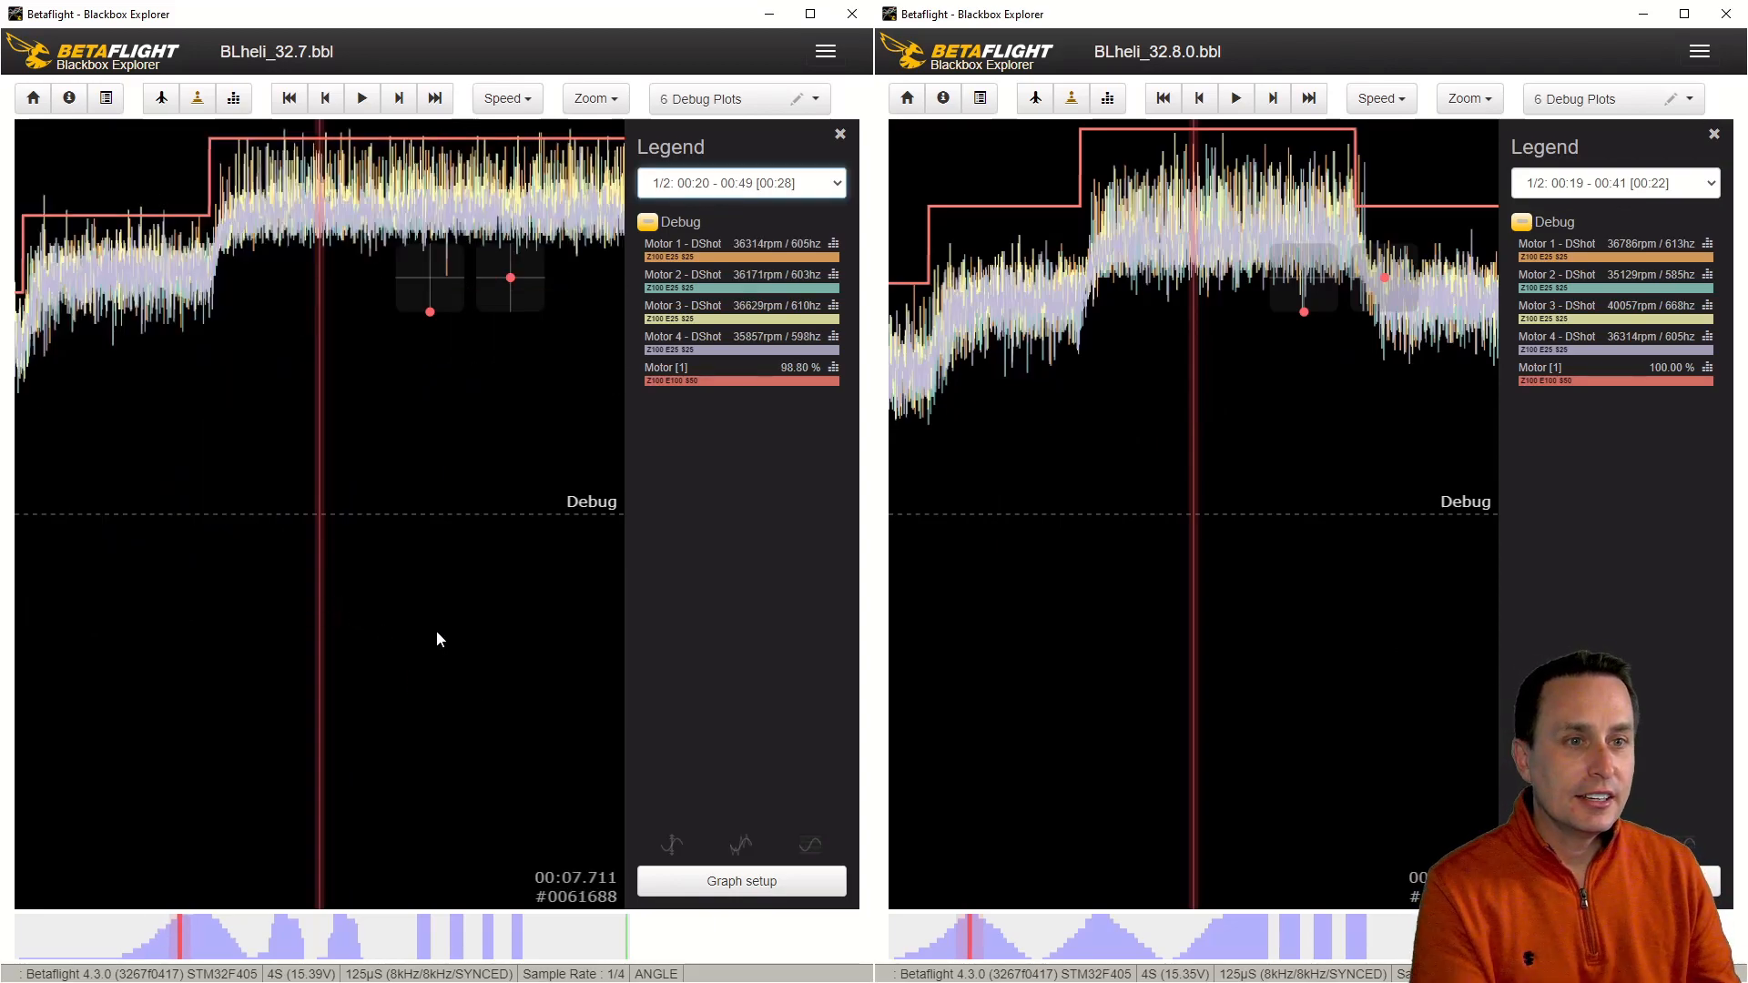
mouse_move(447, 592)
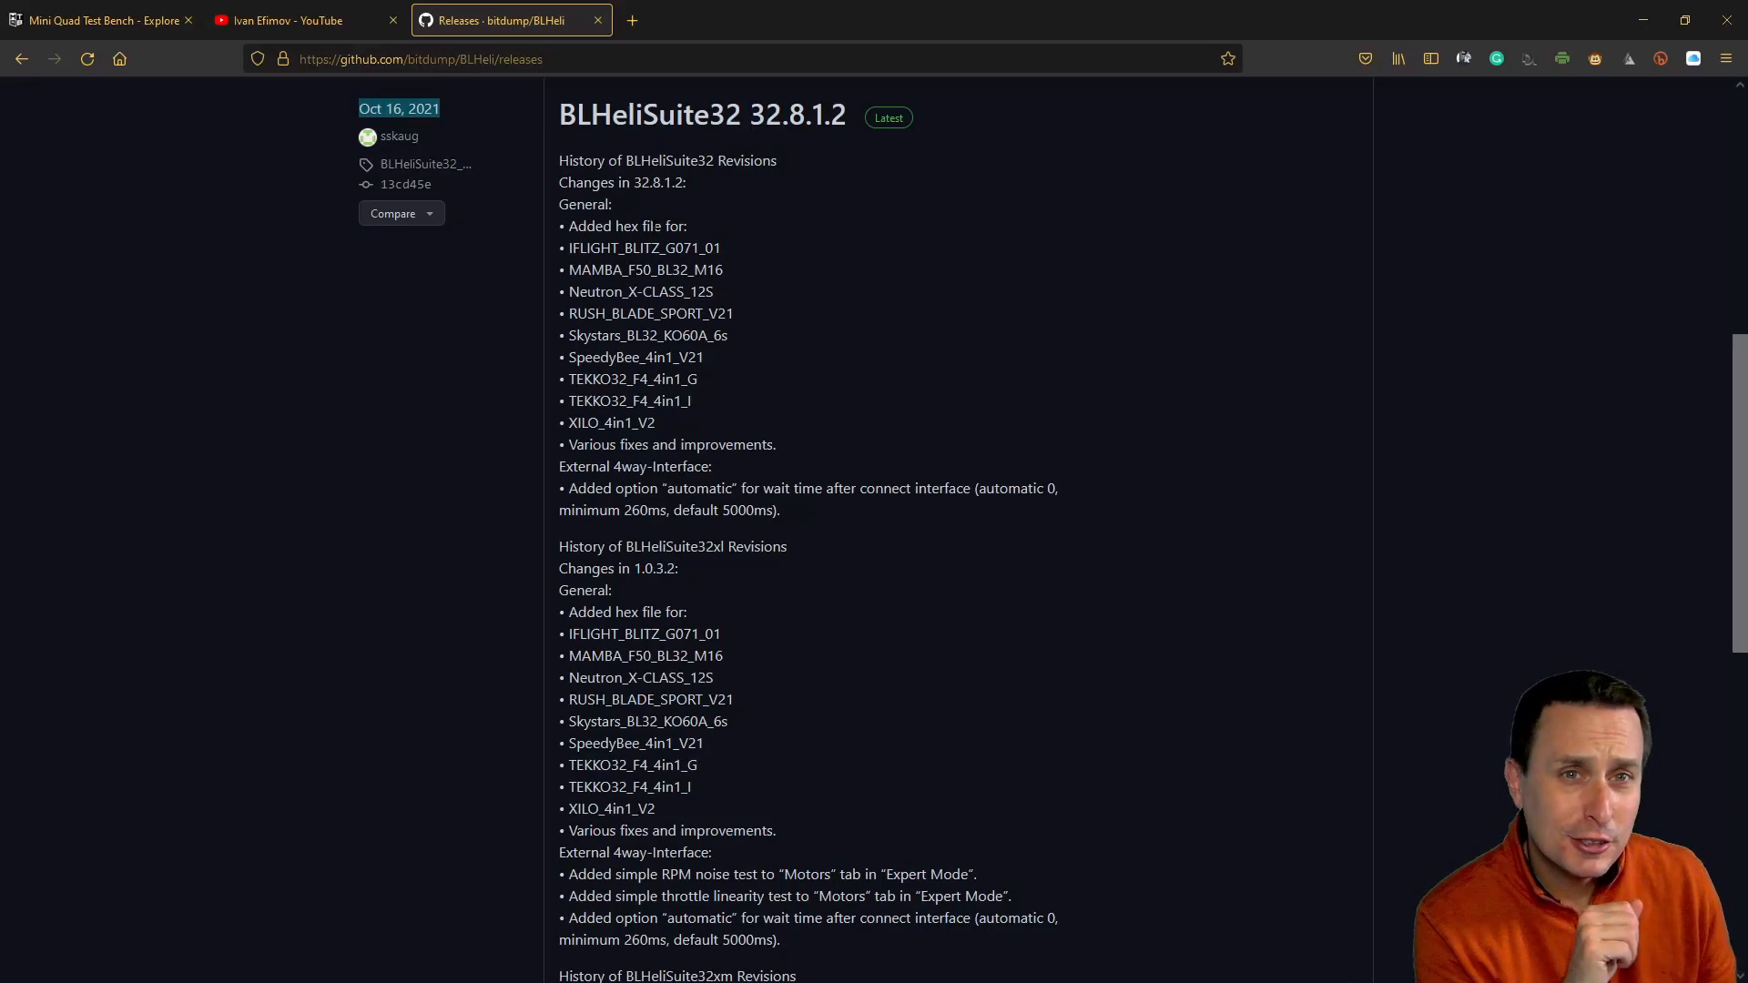
- Scroll the BLHeli Releases page up to the Rev32.8.3 testcode pre-release from Nov 29, 2021
scroll(up, 3)
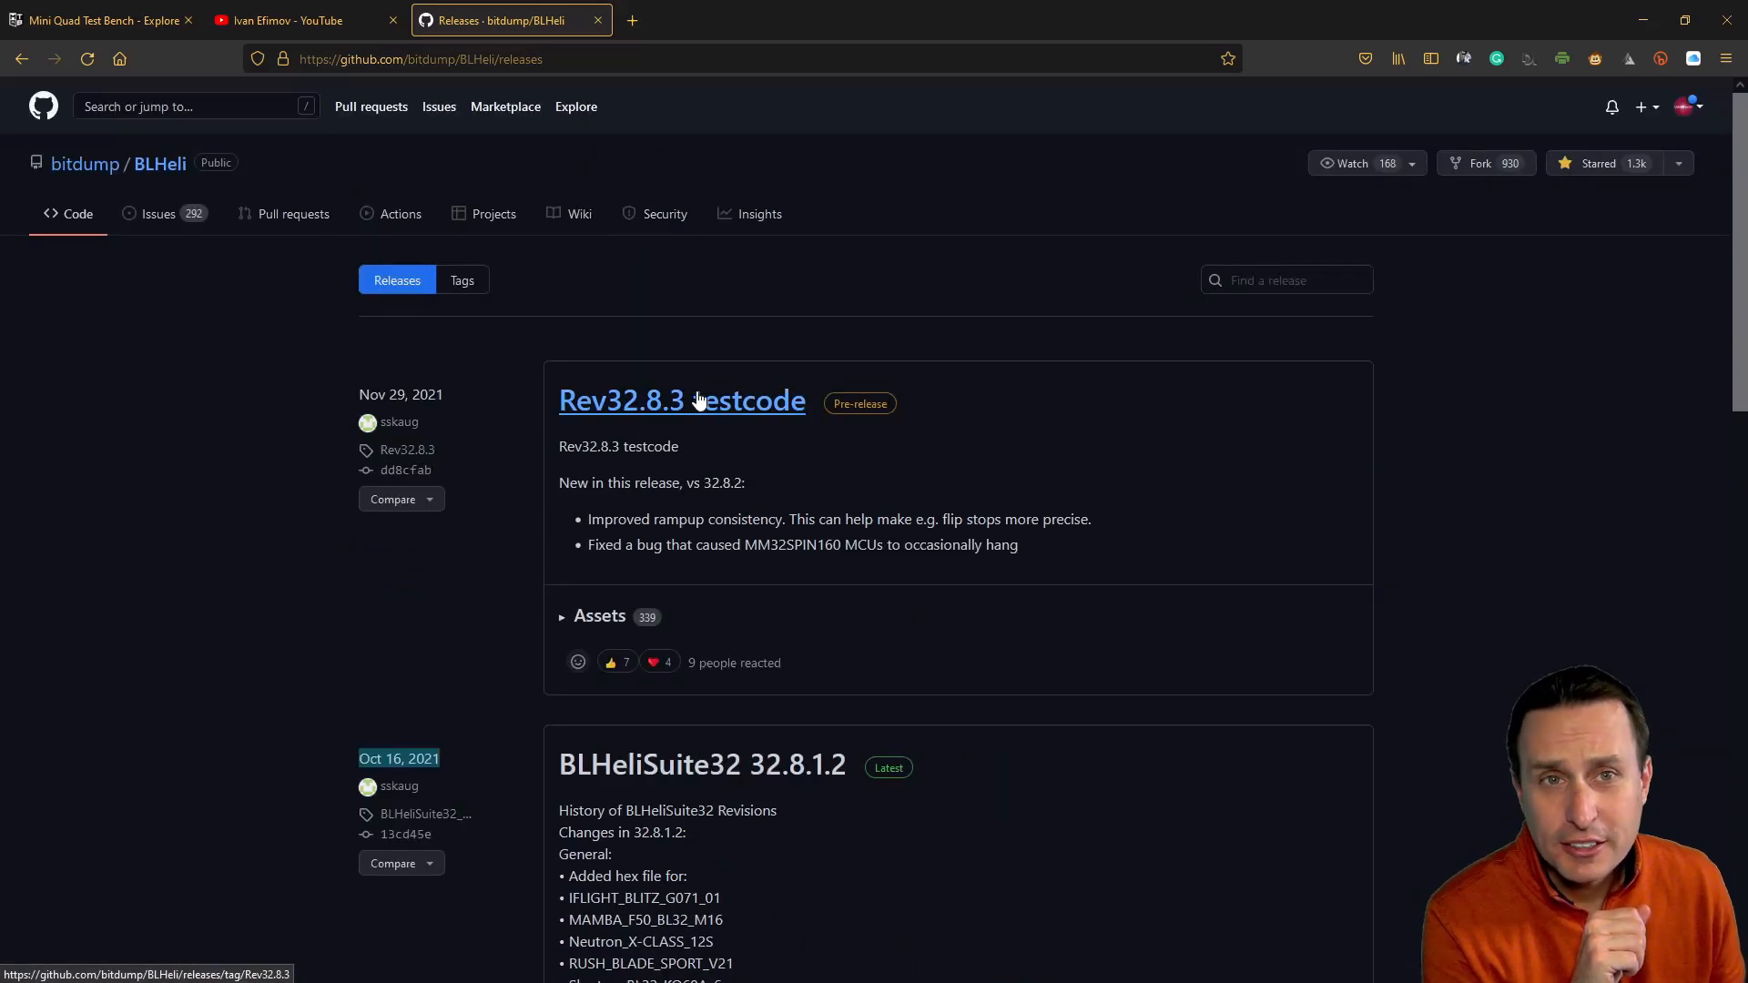
mouse_move(697, 426)
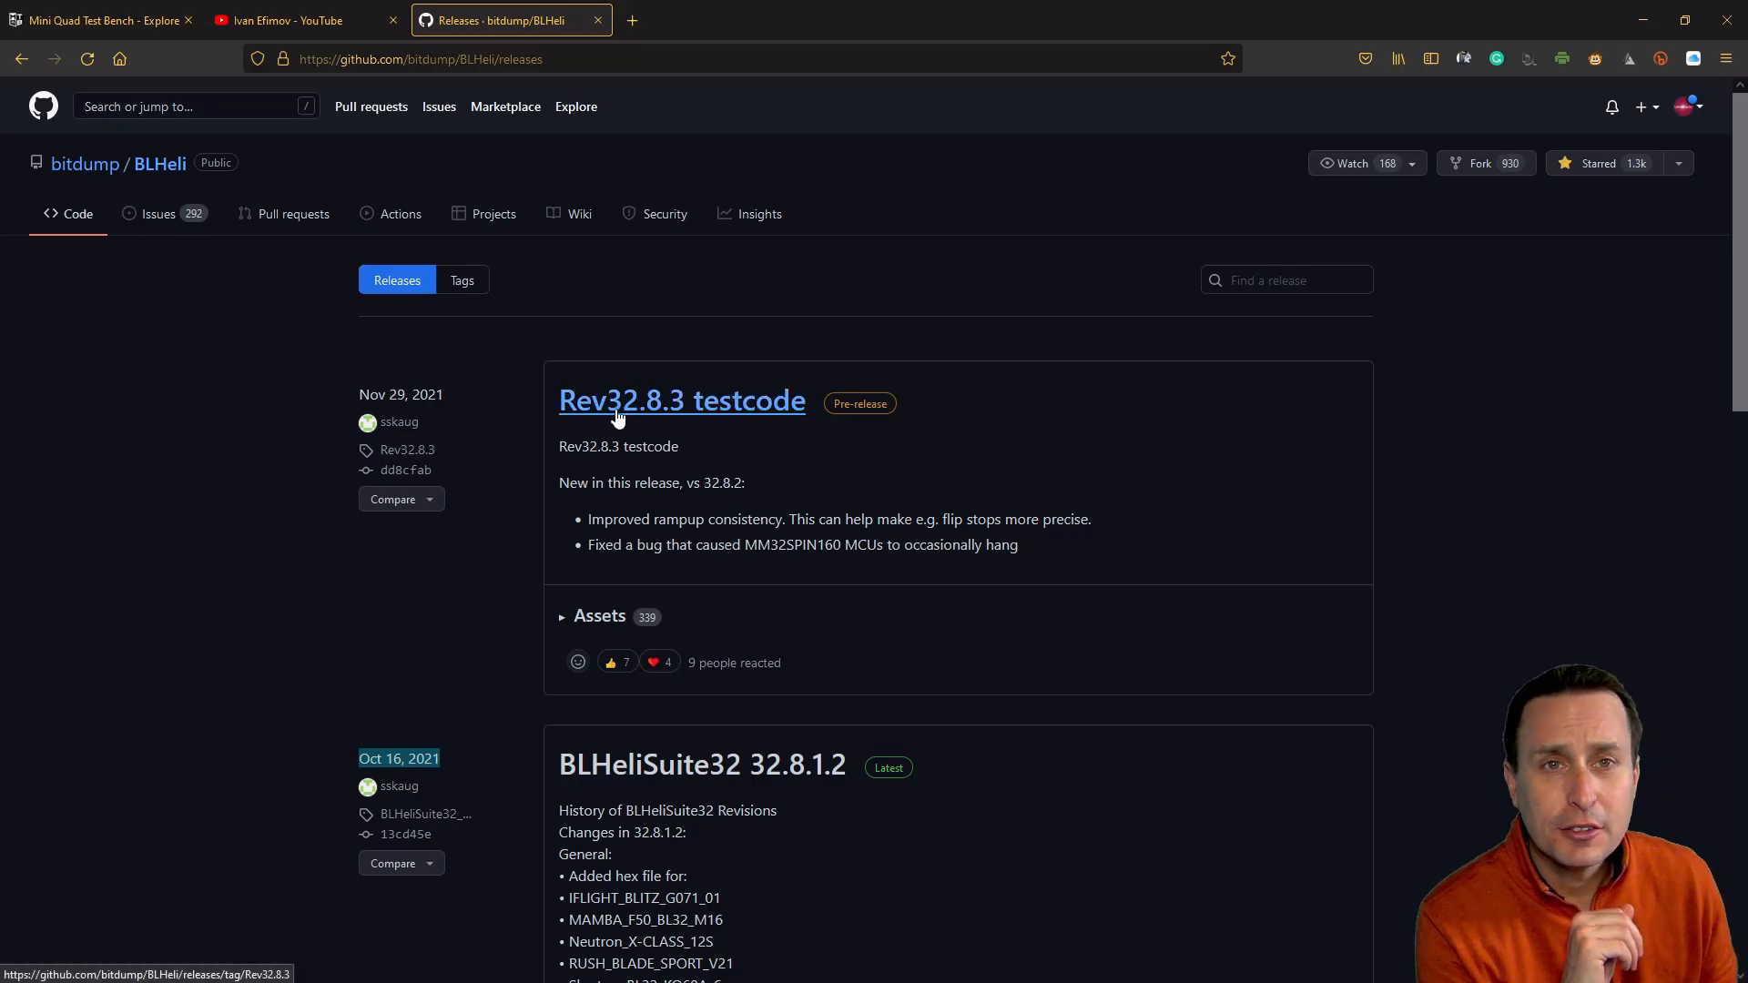
mouse_move(692, 406)
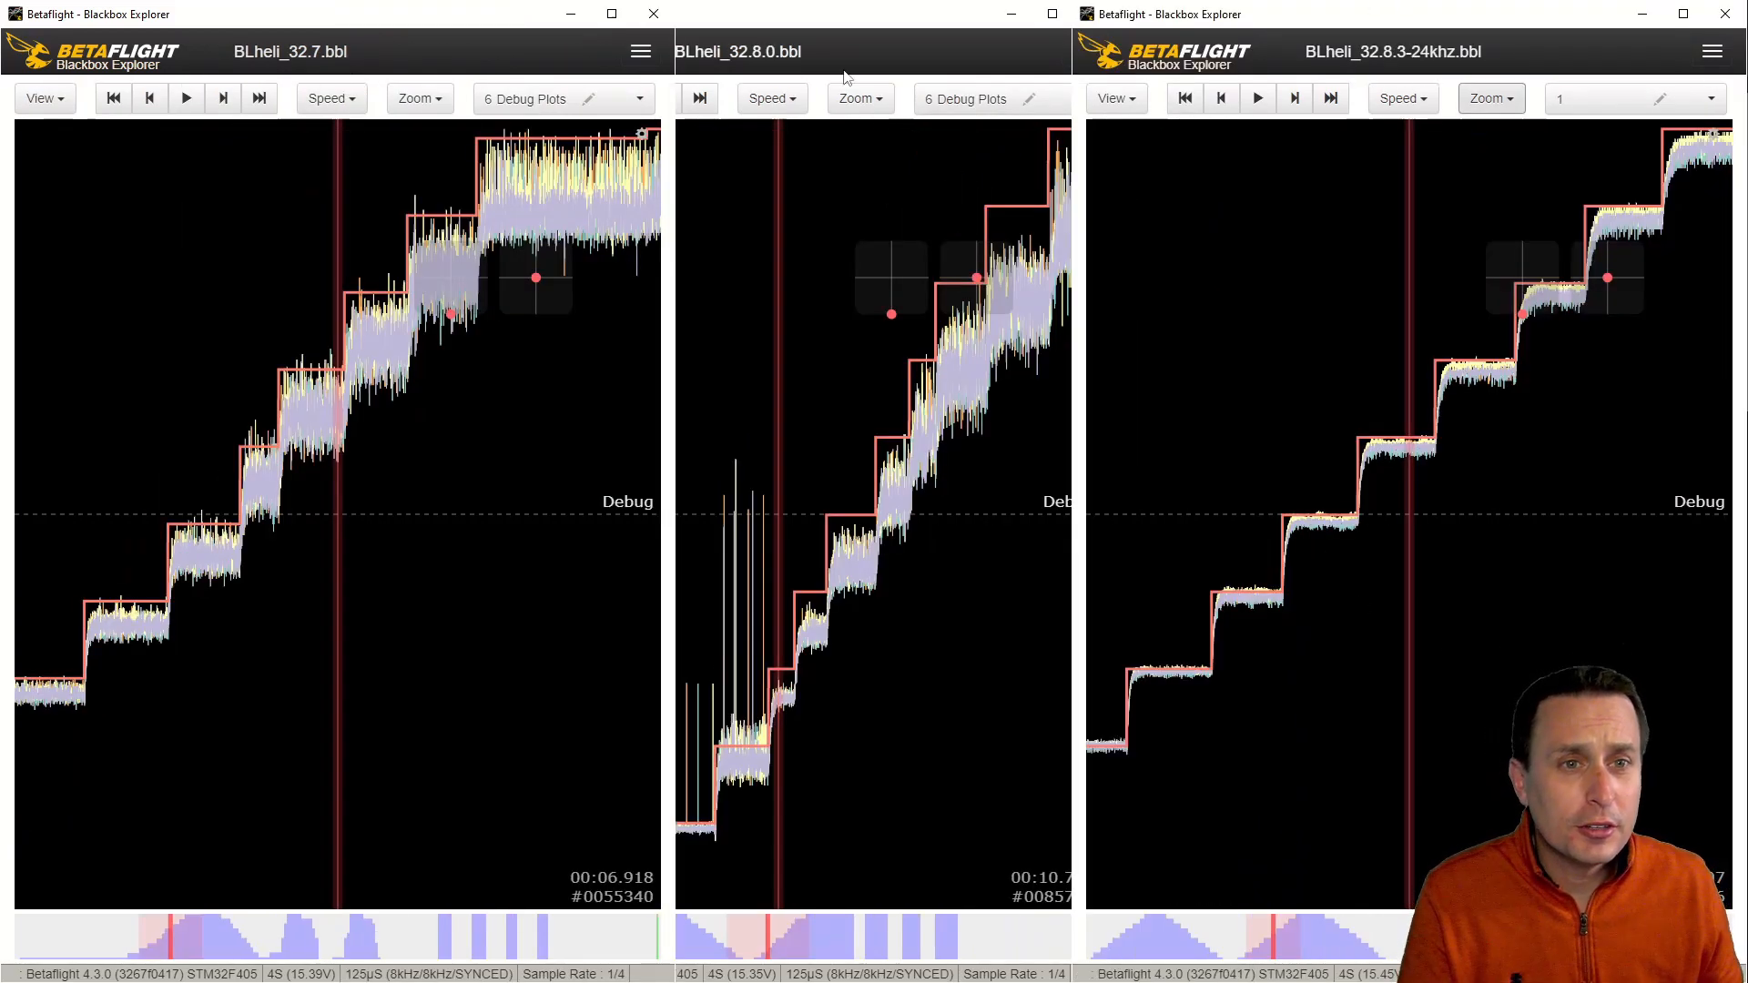
mouse_move(1336, 171)
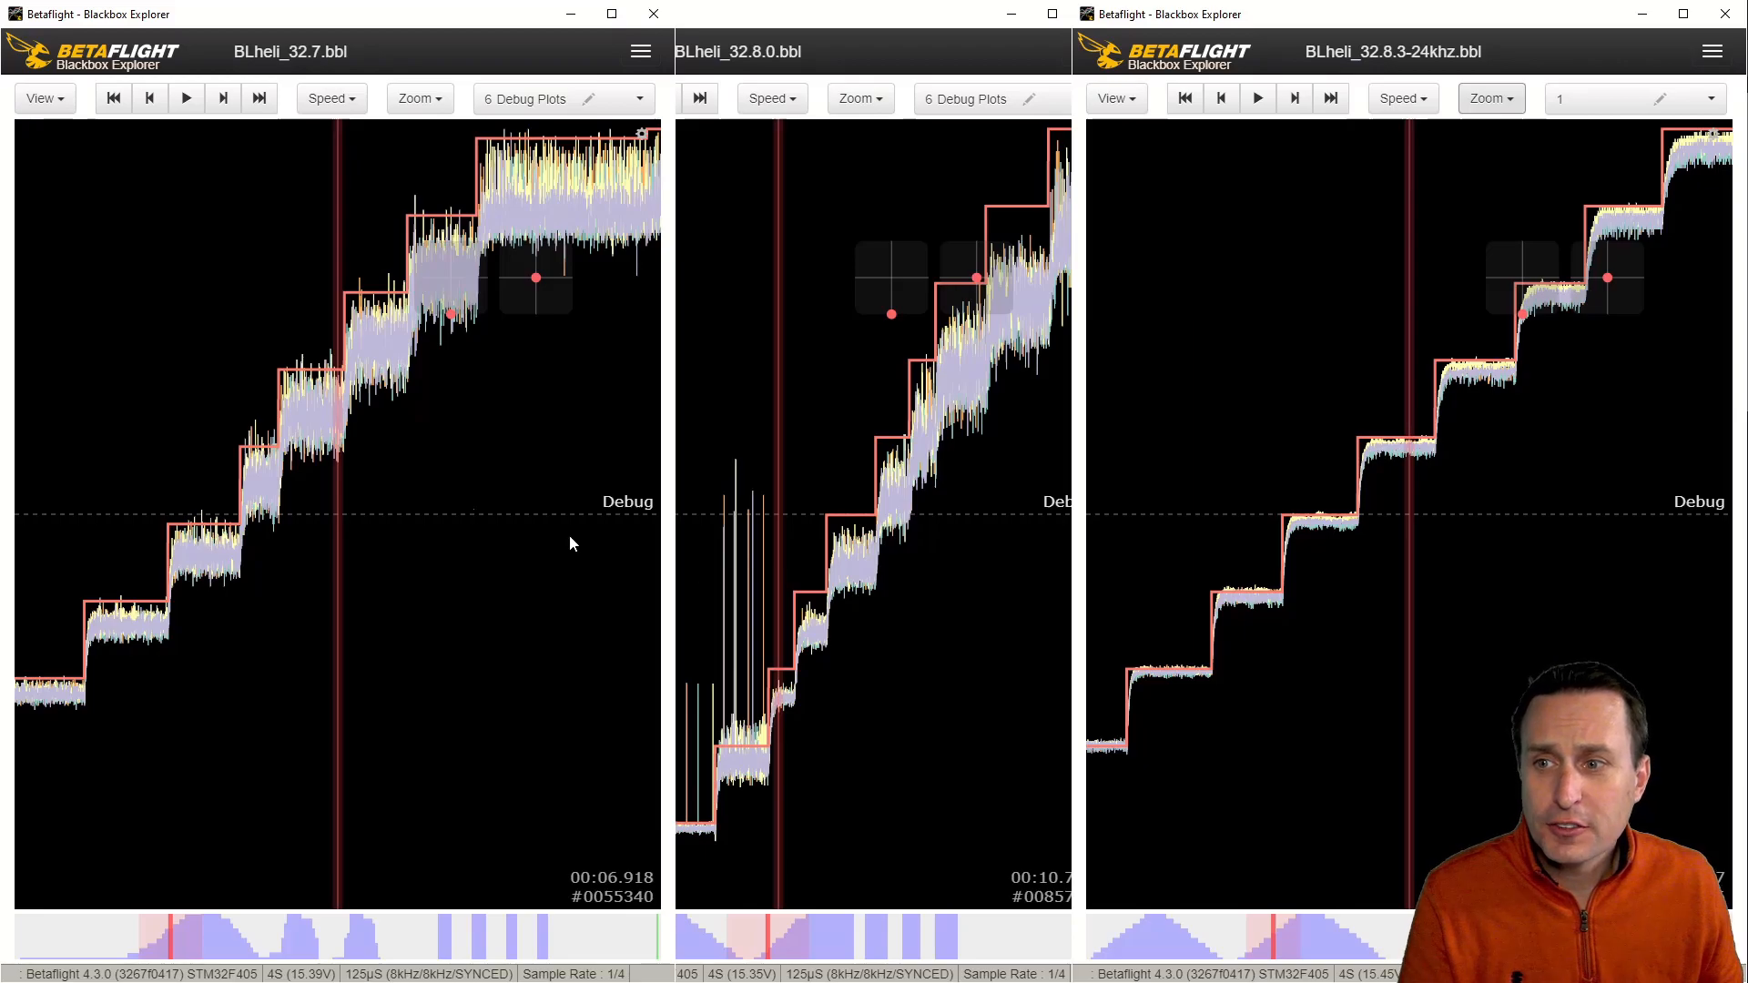
mouse_move(763, 572)
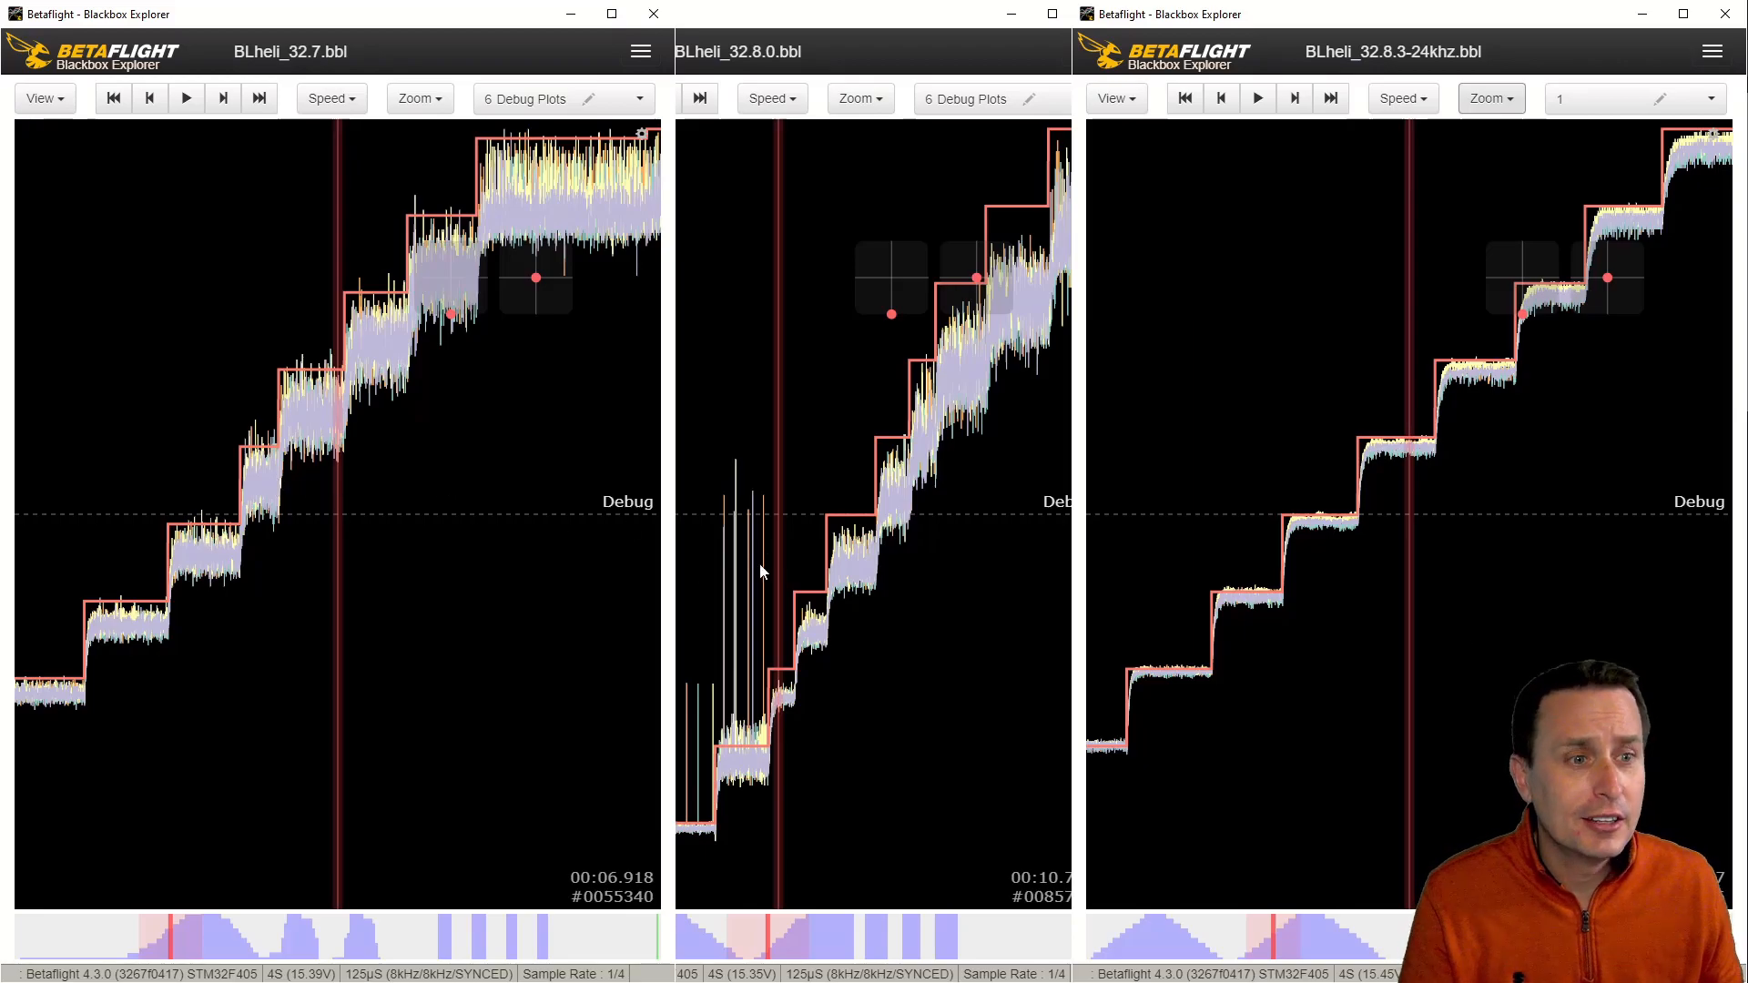
mouse_move(1096, 592)
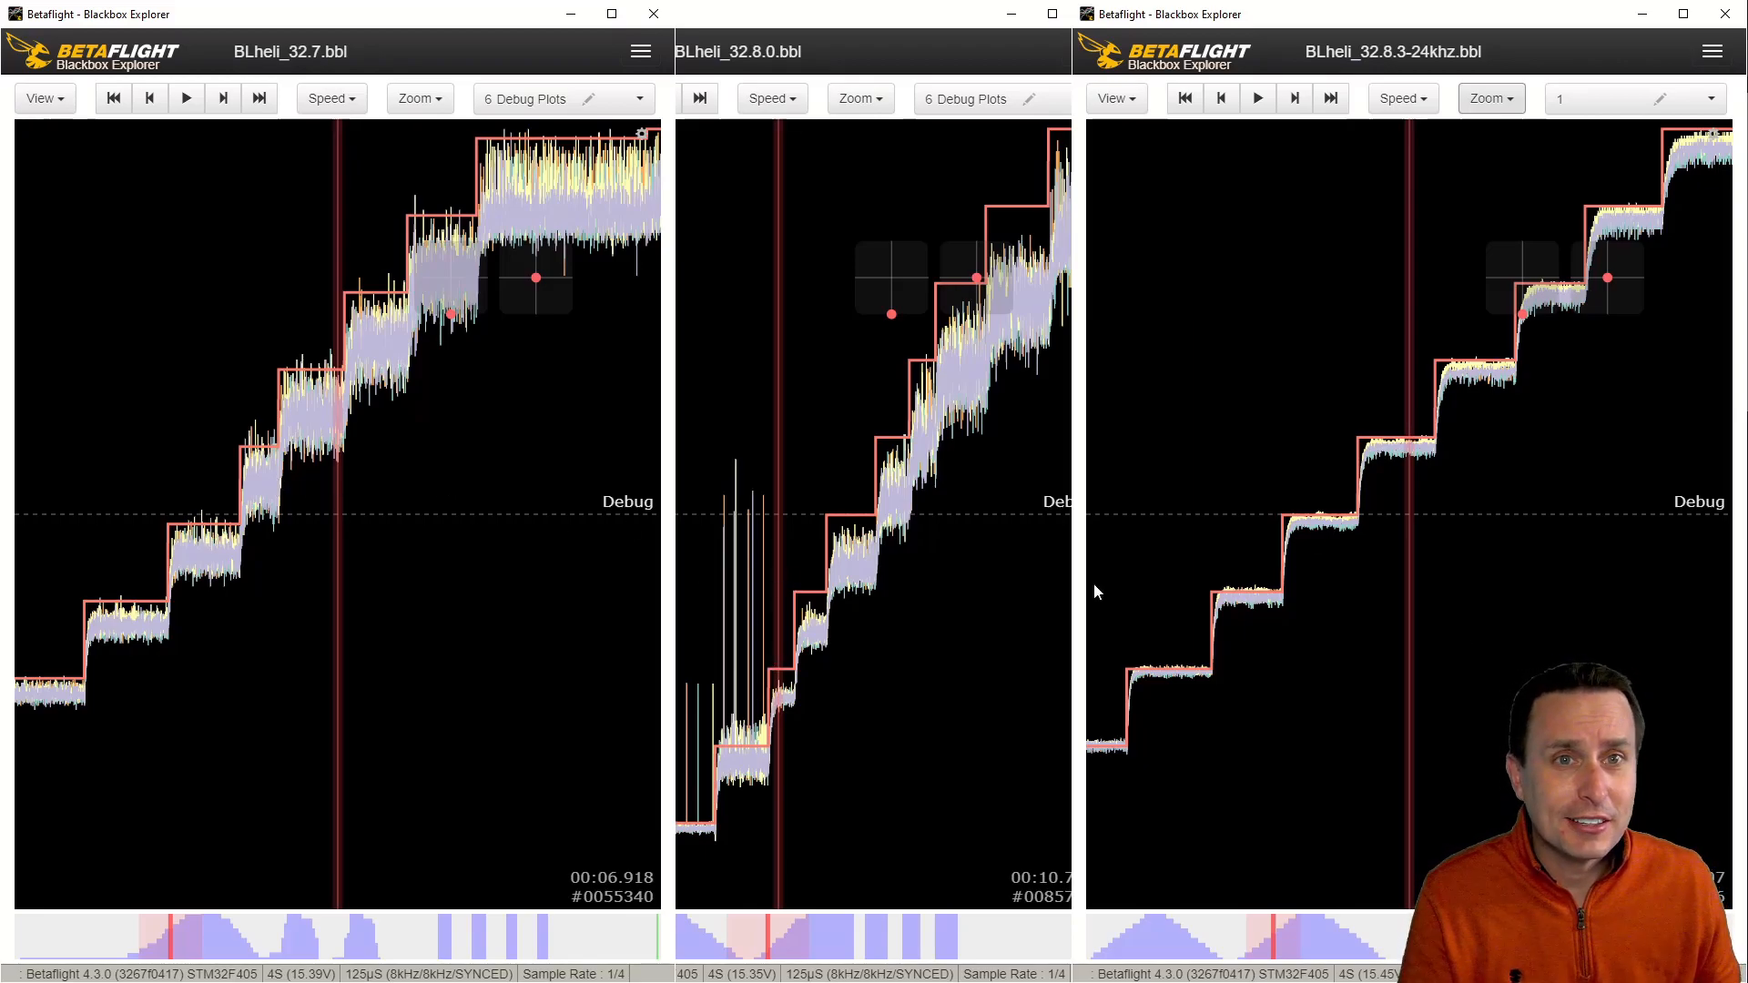
mouse_move(1444, 469)
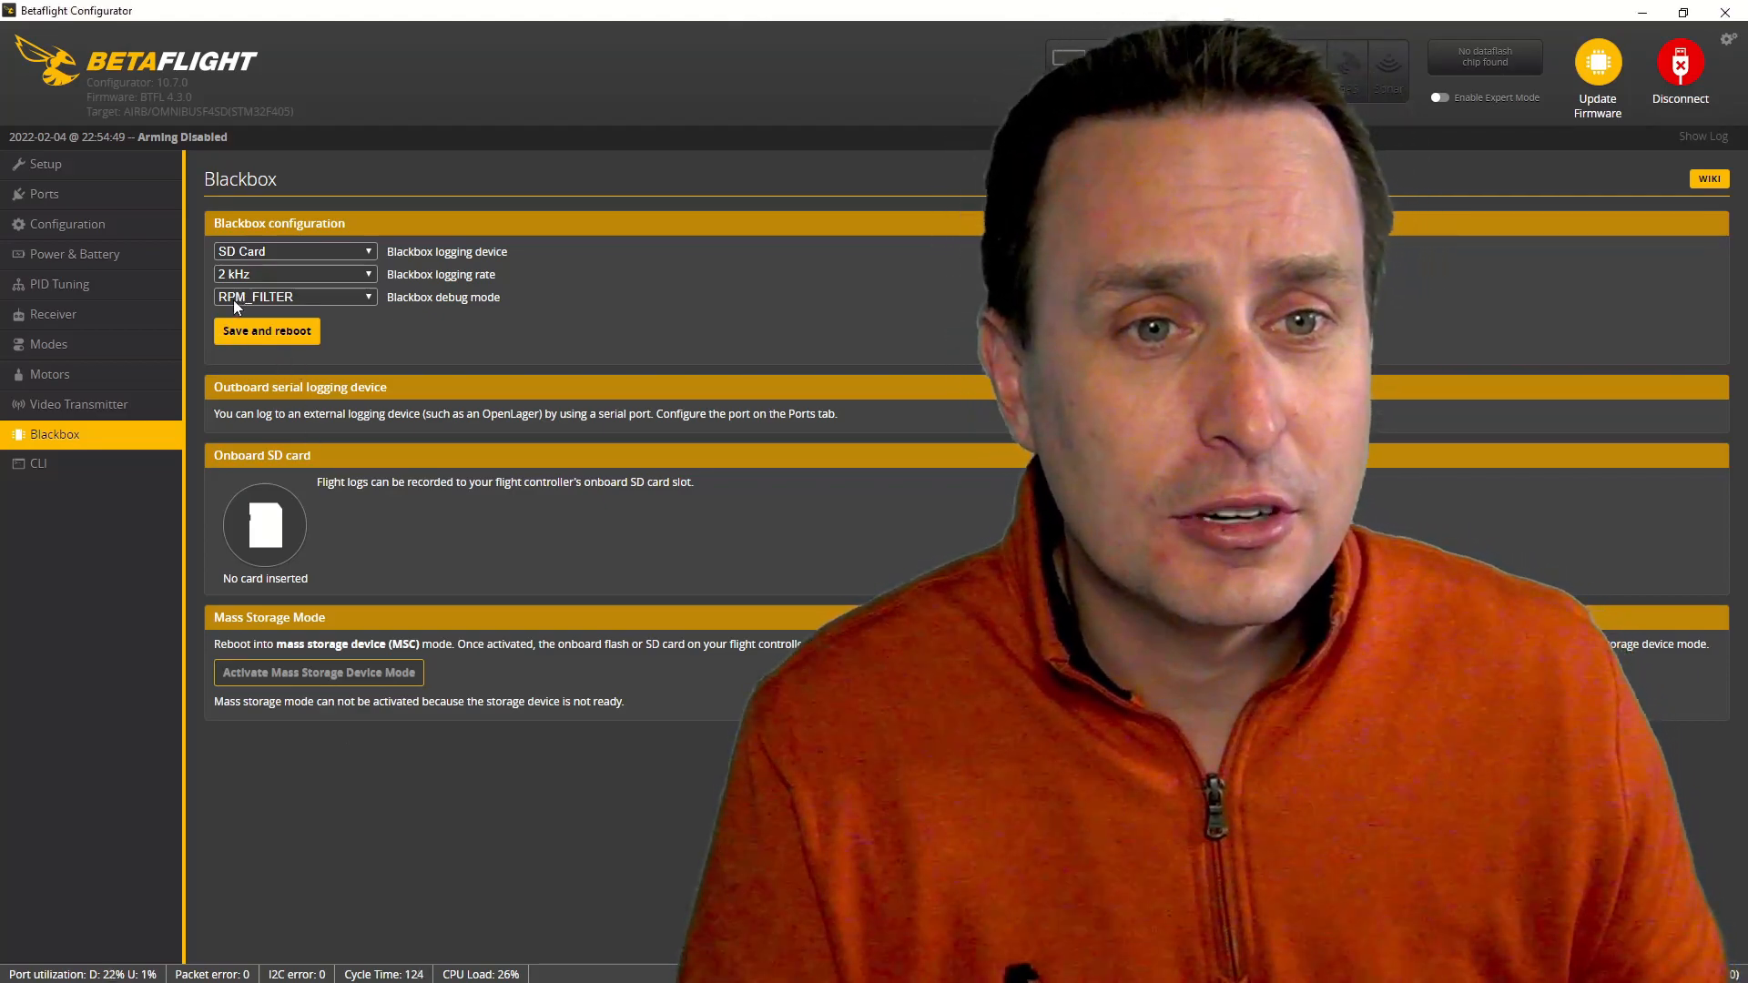
- Show the Blackbox debug mode setting, currently RPM_FILTER with SD card logging at 2 kHz
click(295, 296)
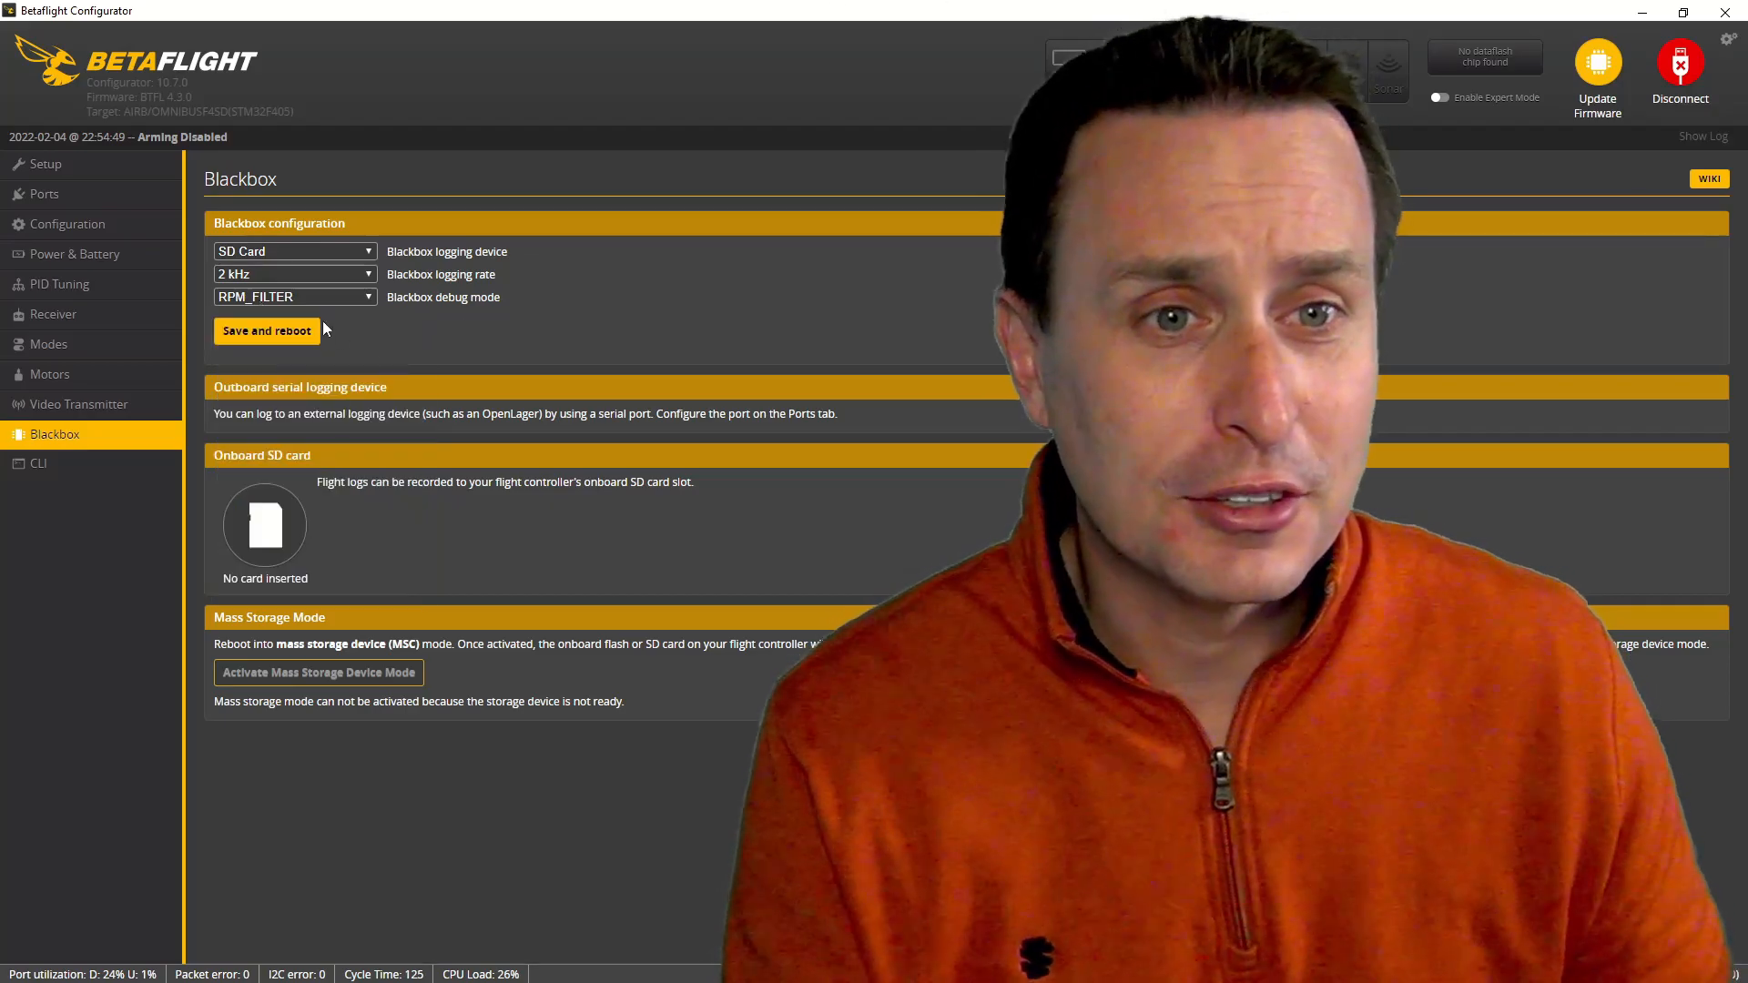
mouse_move(310, 313)
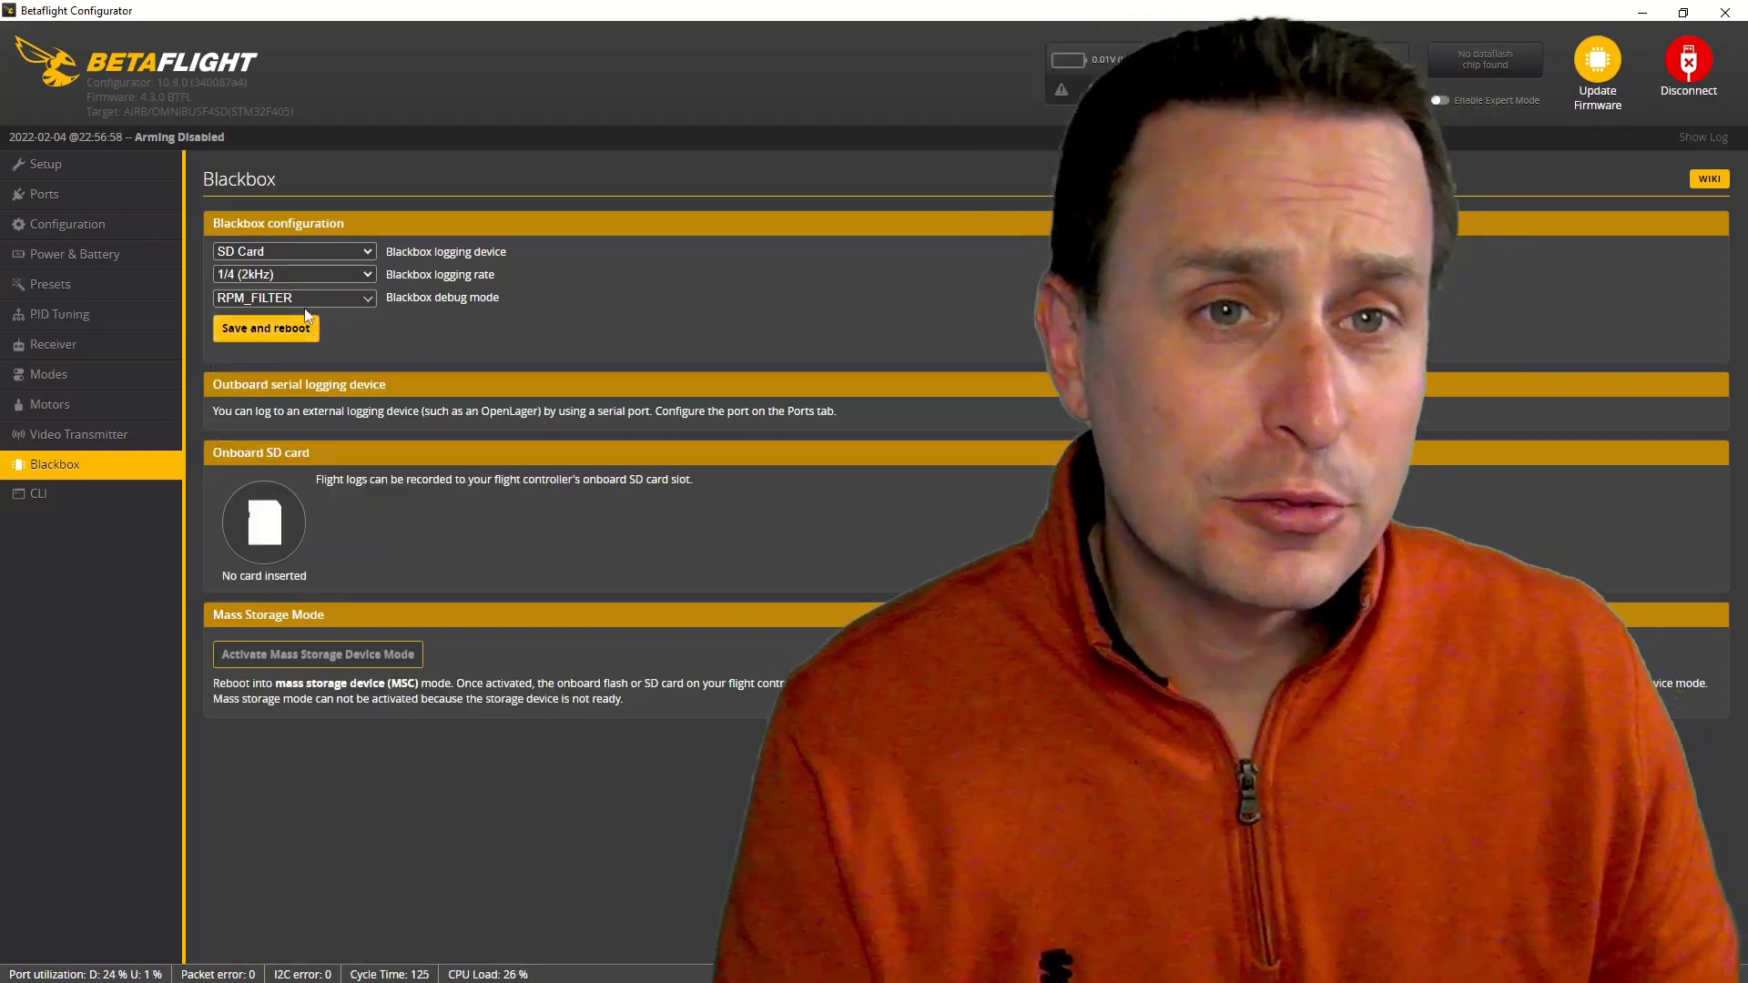
- Filter the Blackbox debug modes by 'rpm' and choose RPM_FILTER
click(293, 297)
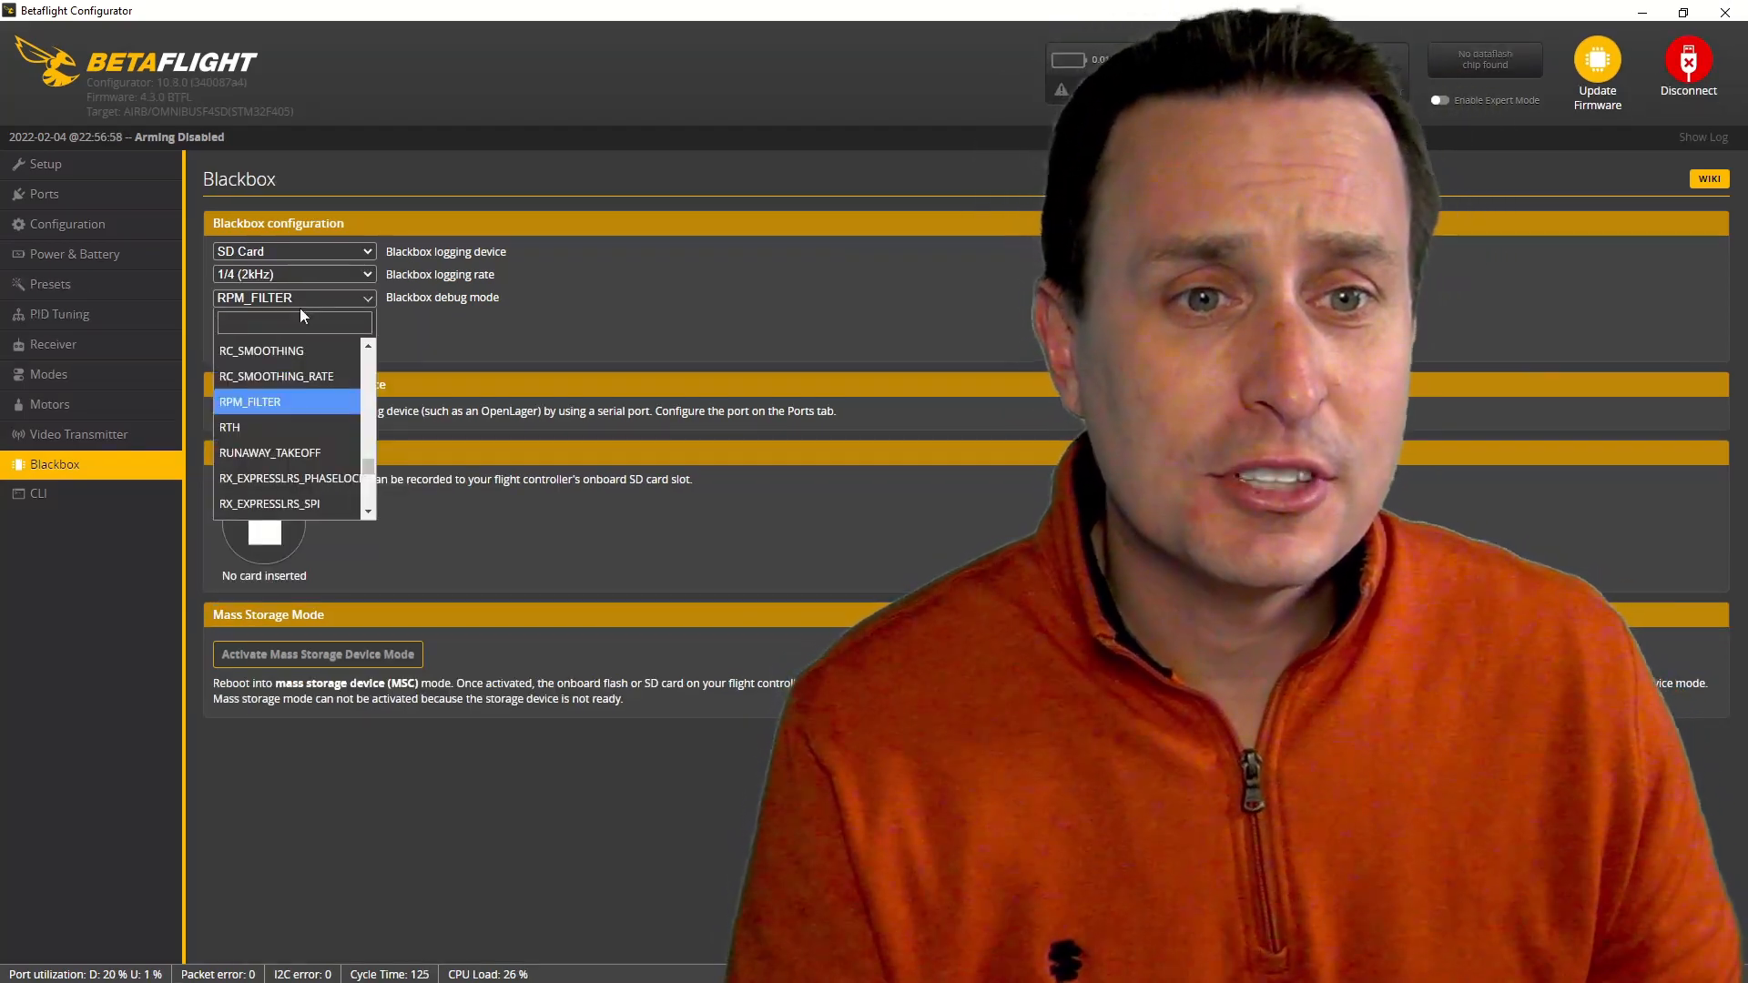
text(r)
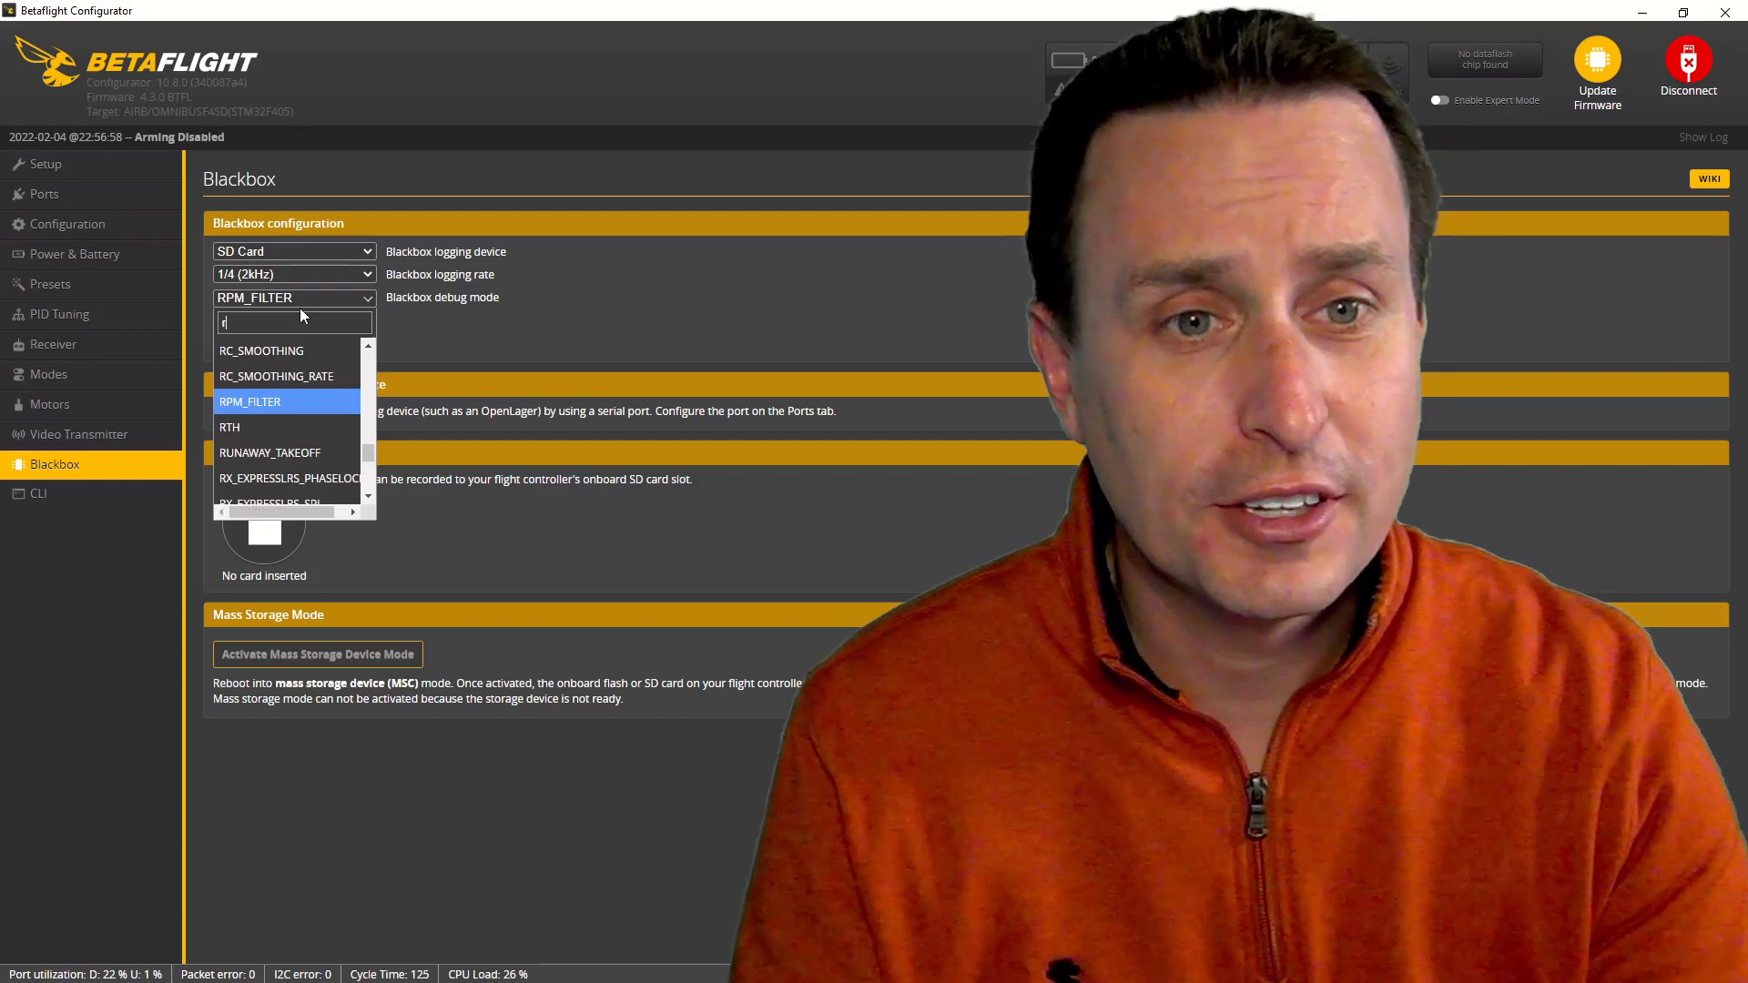
text(pm)
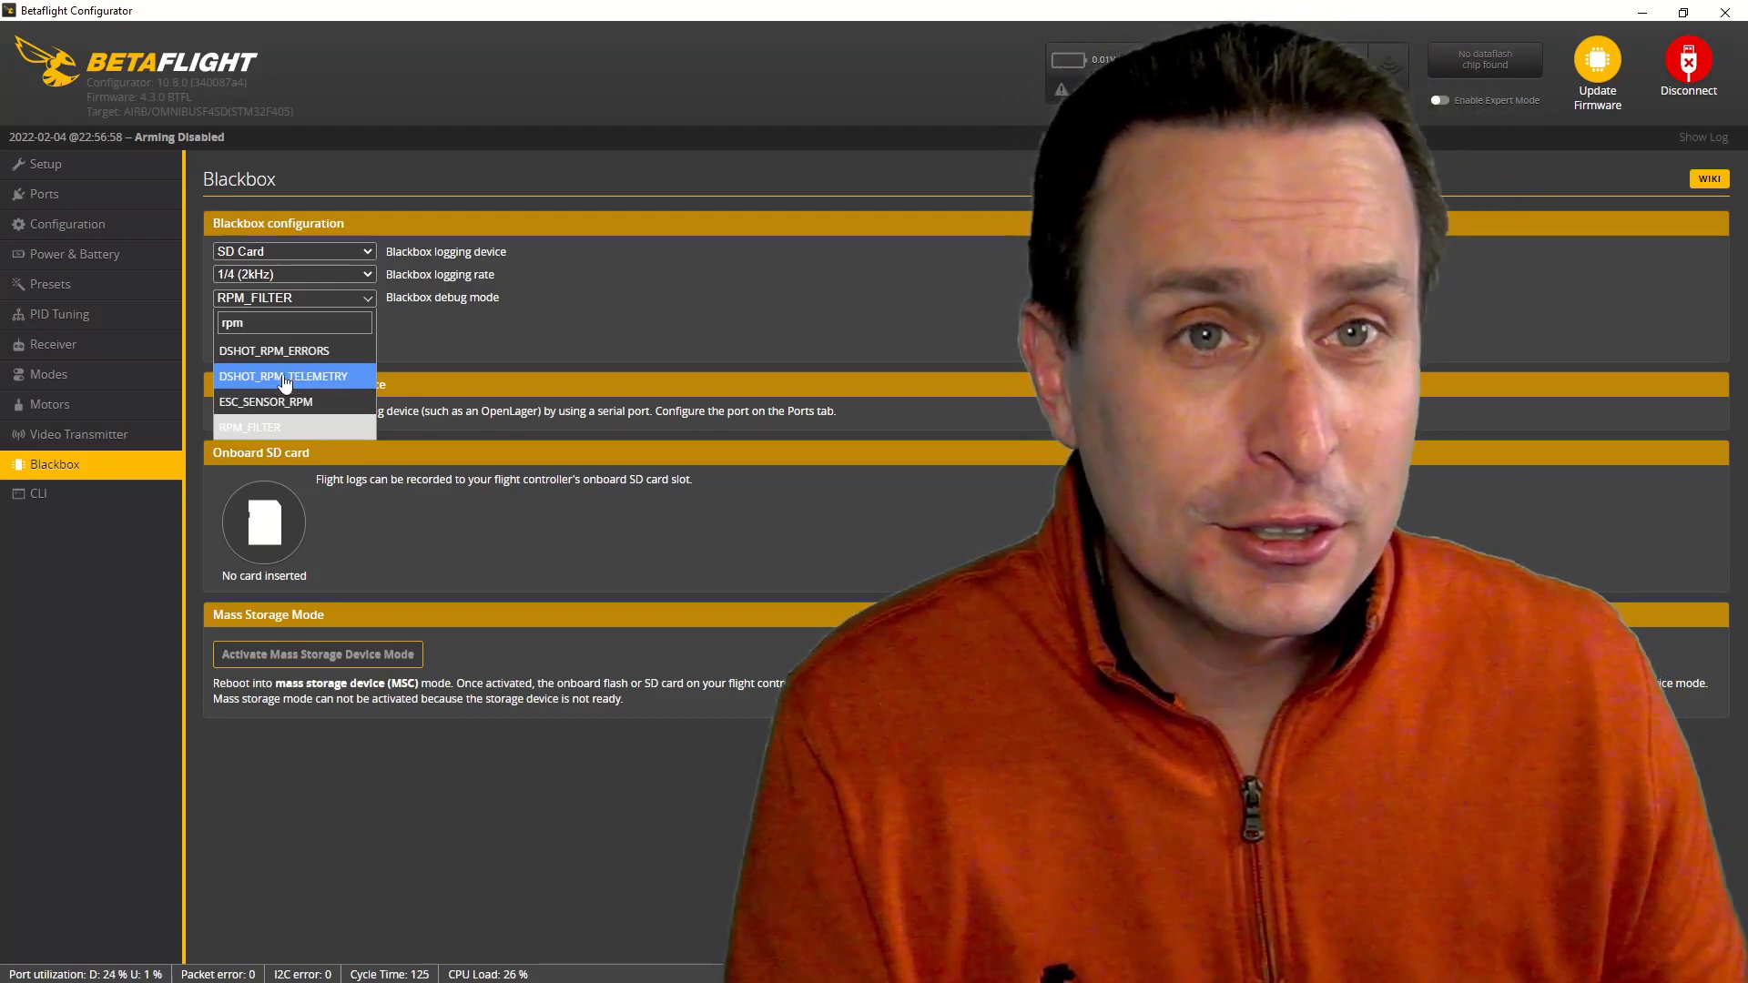
mouse_move(268, 427)
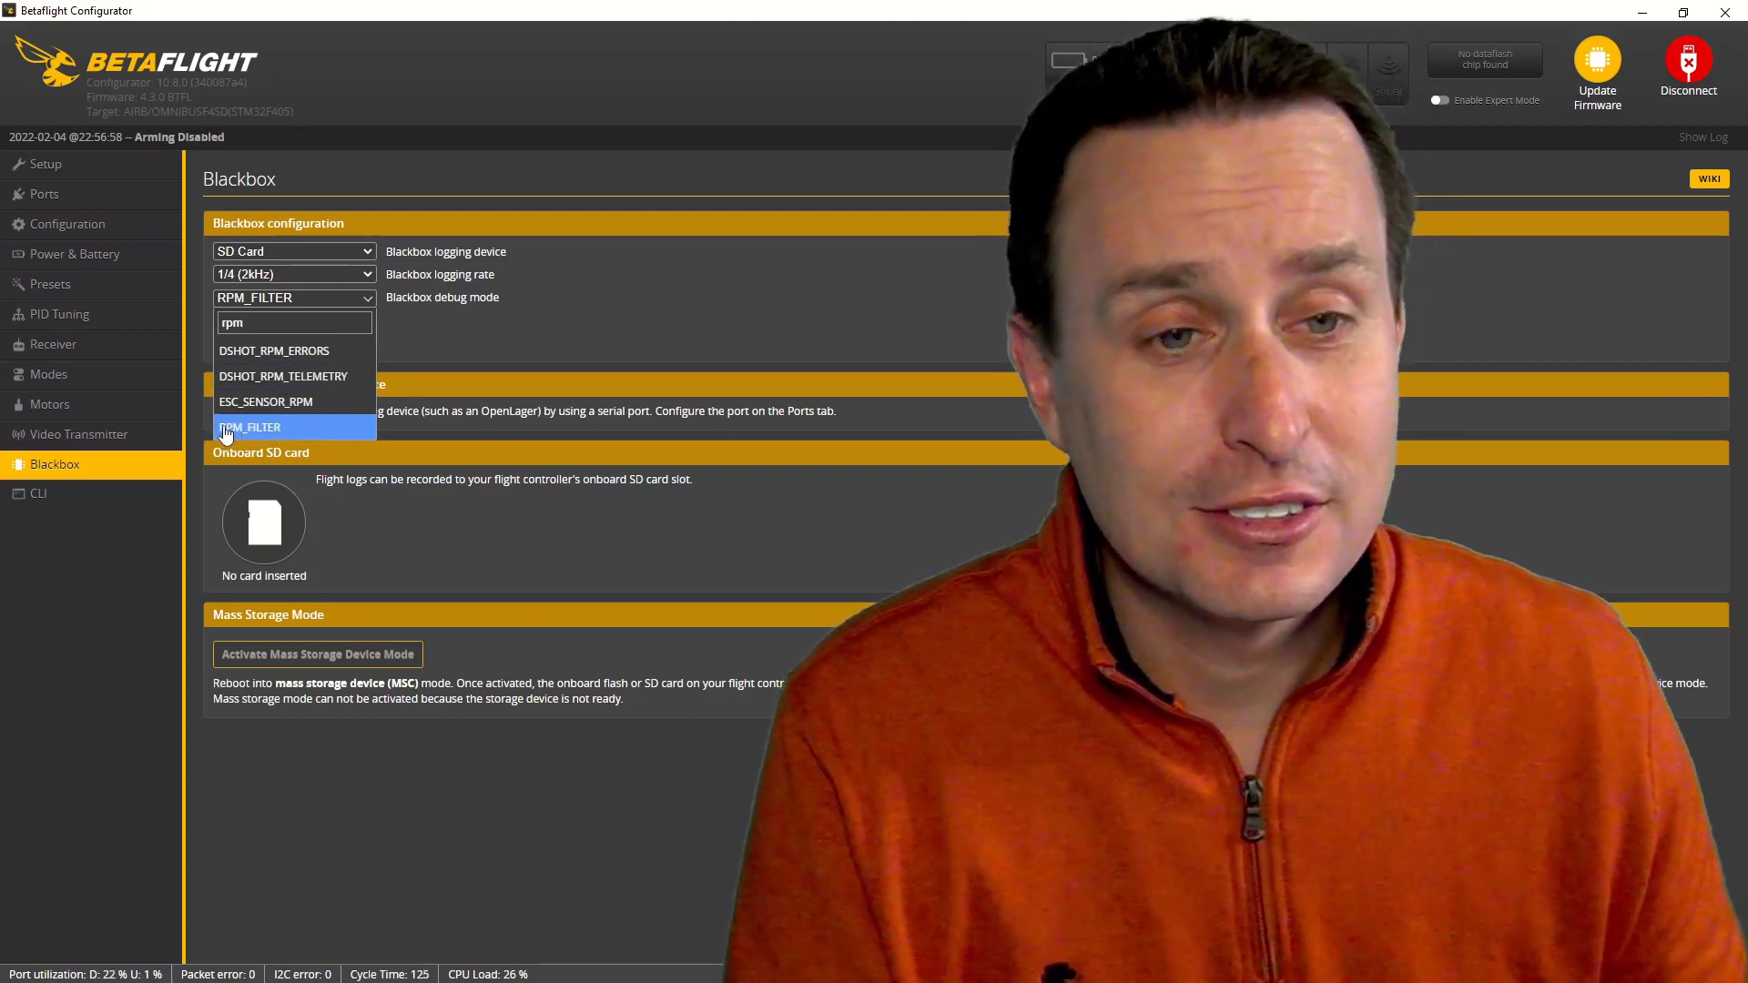
click(37, 494)
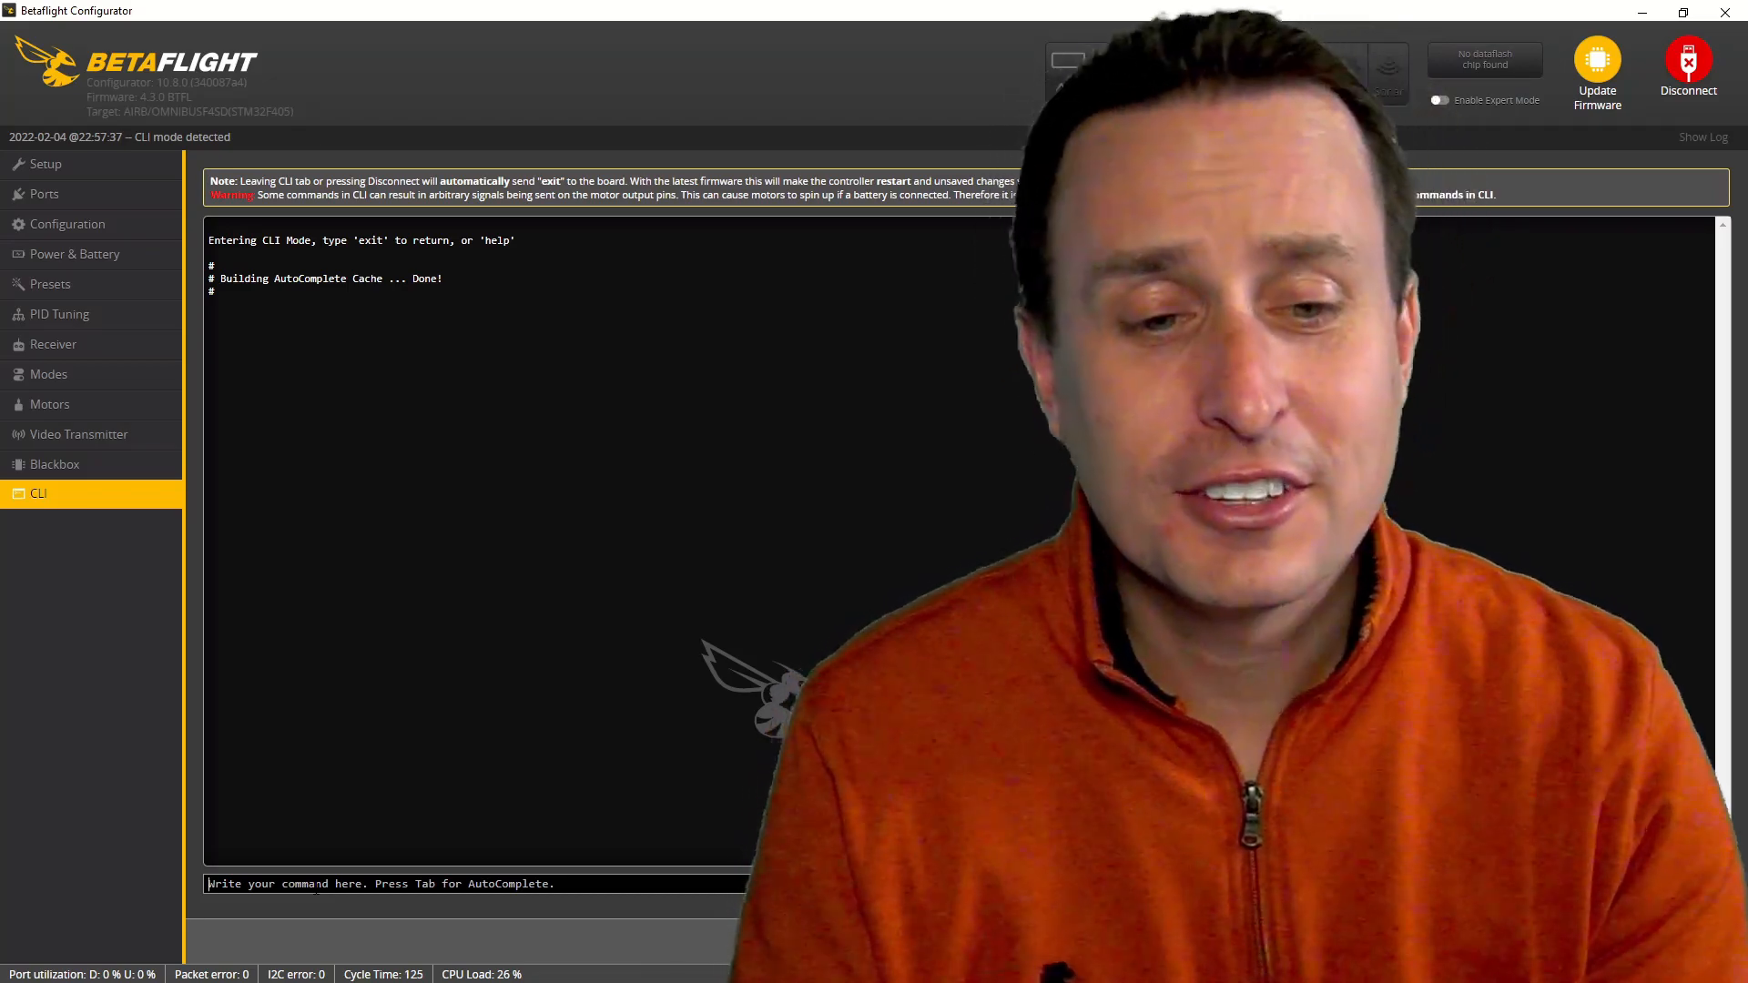
- Run a 'get' command in the CLI to look up the flight controller settings
text(get)
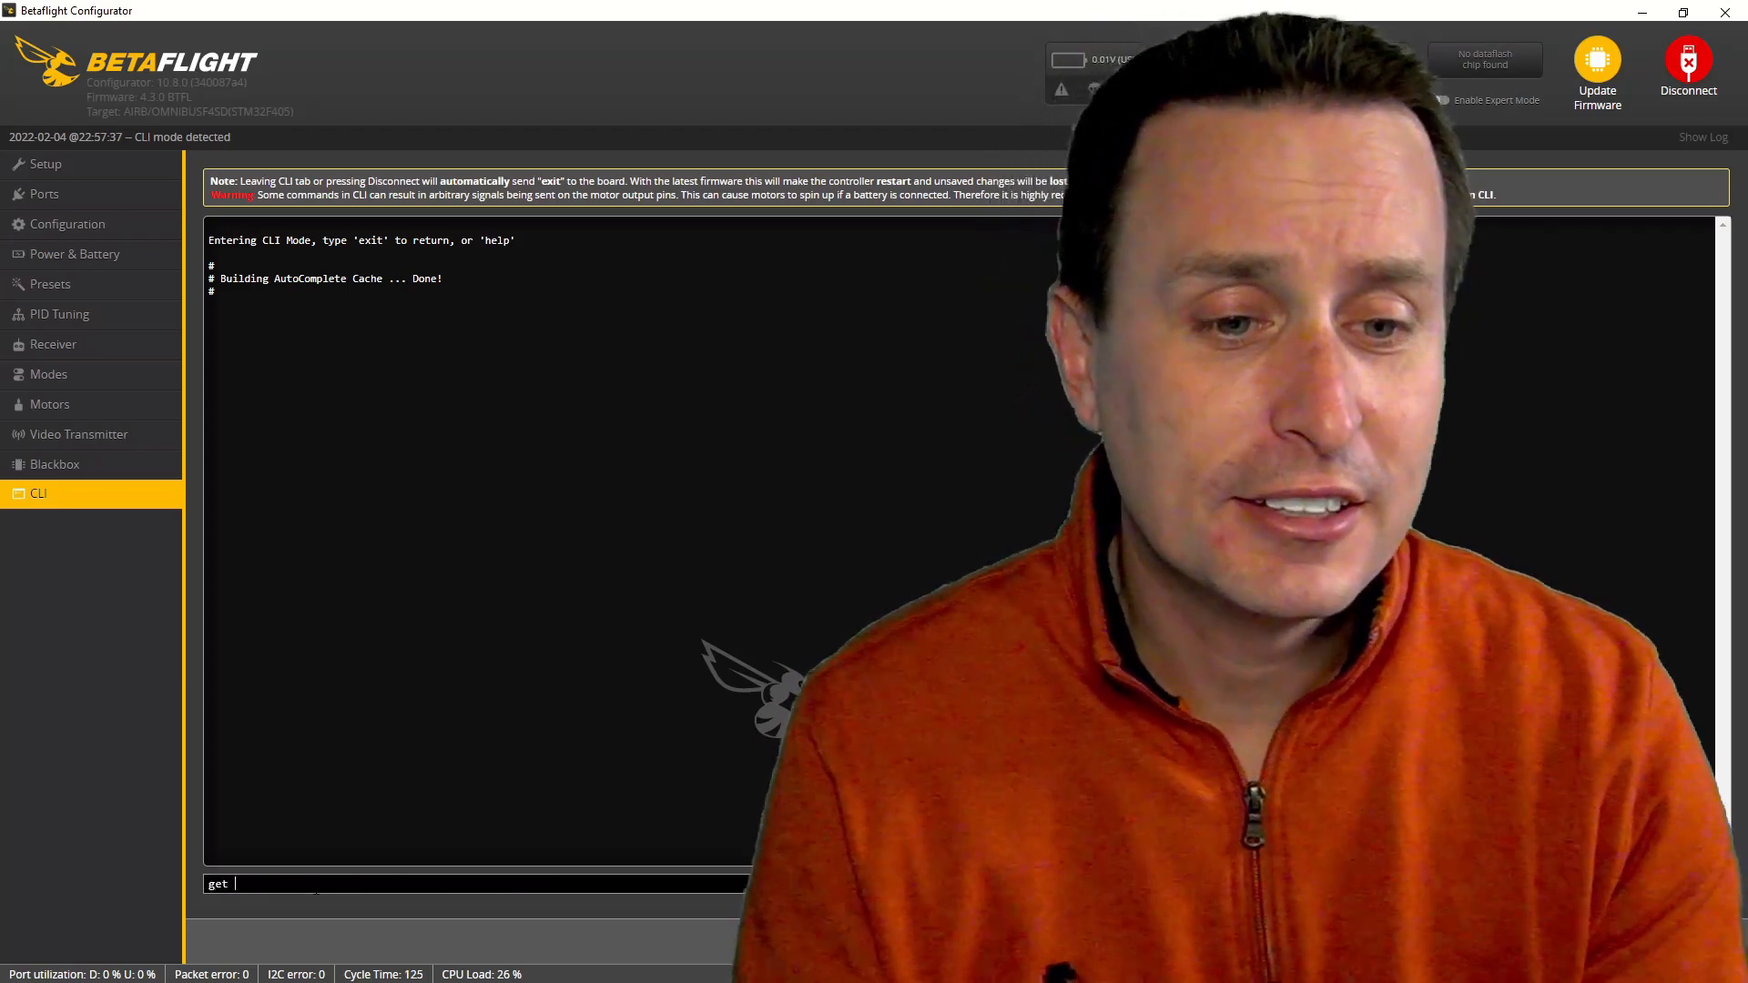
key(Return)
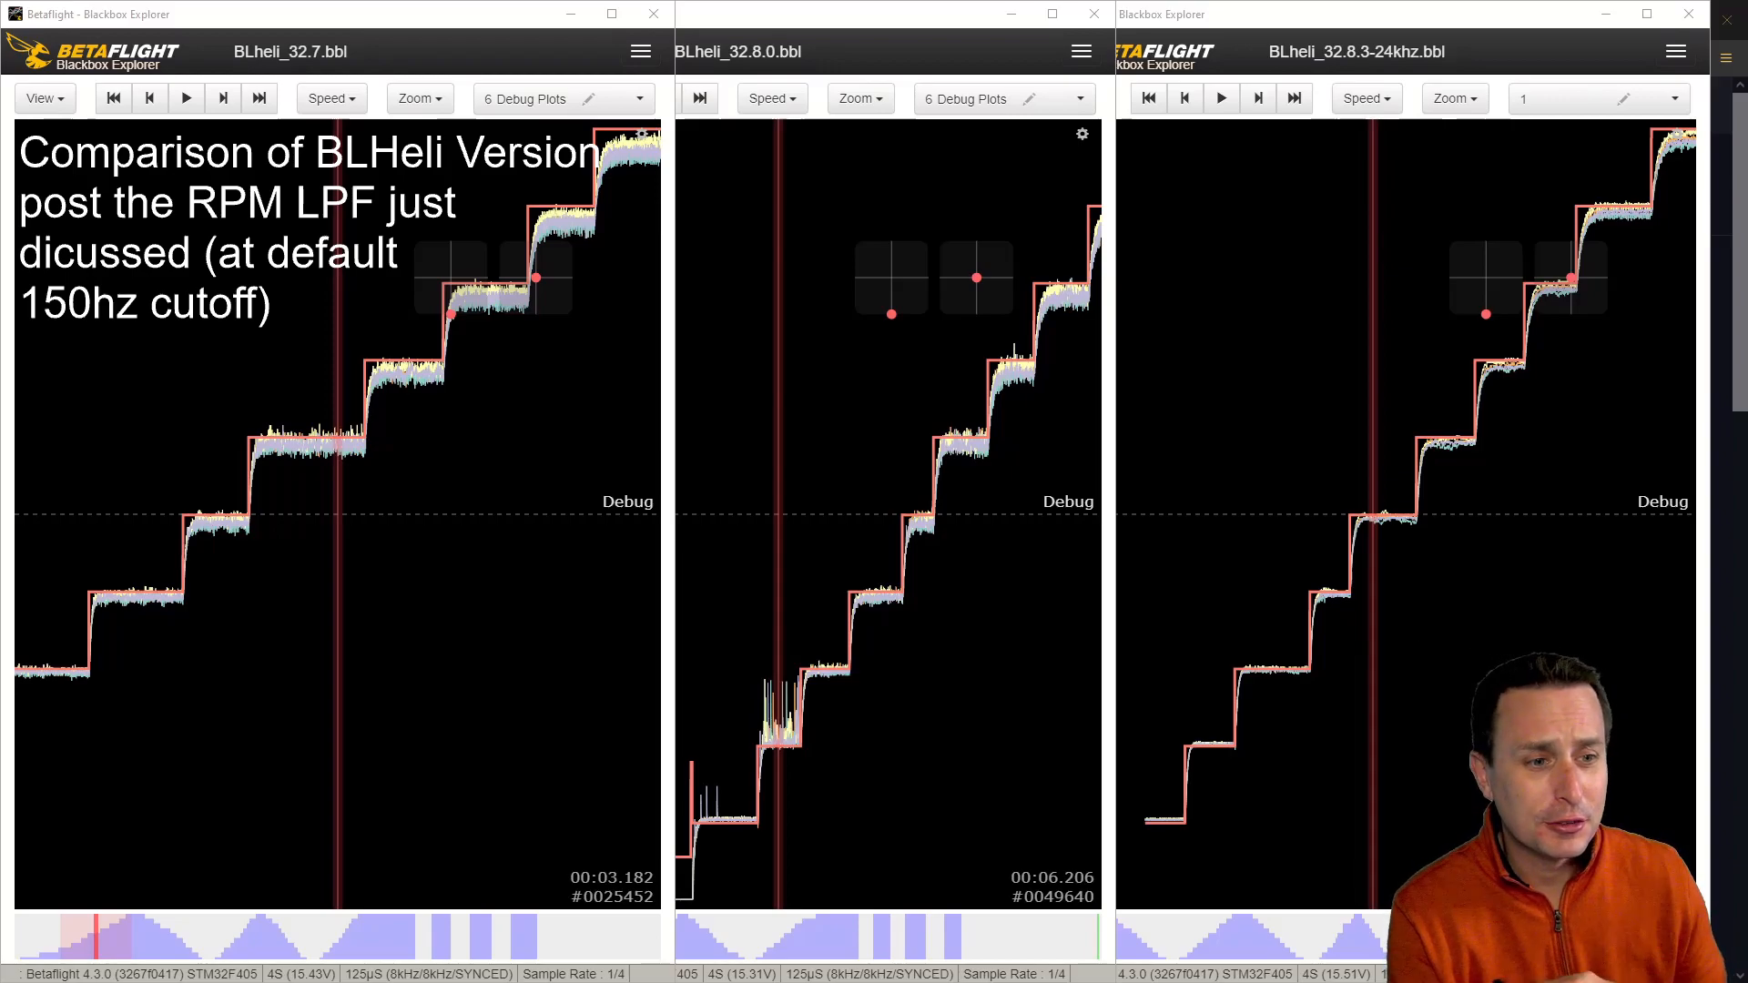
mouse_move(789, 197)
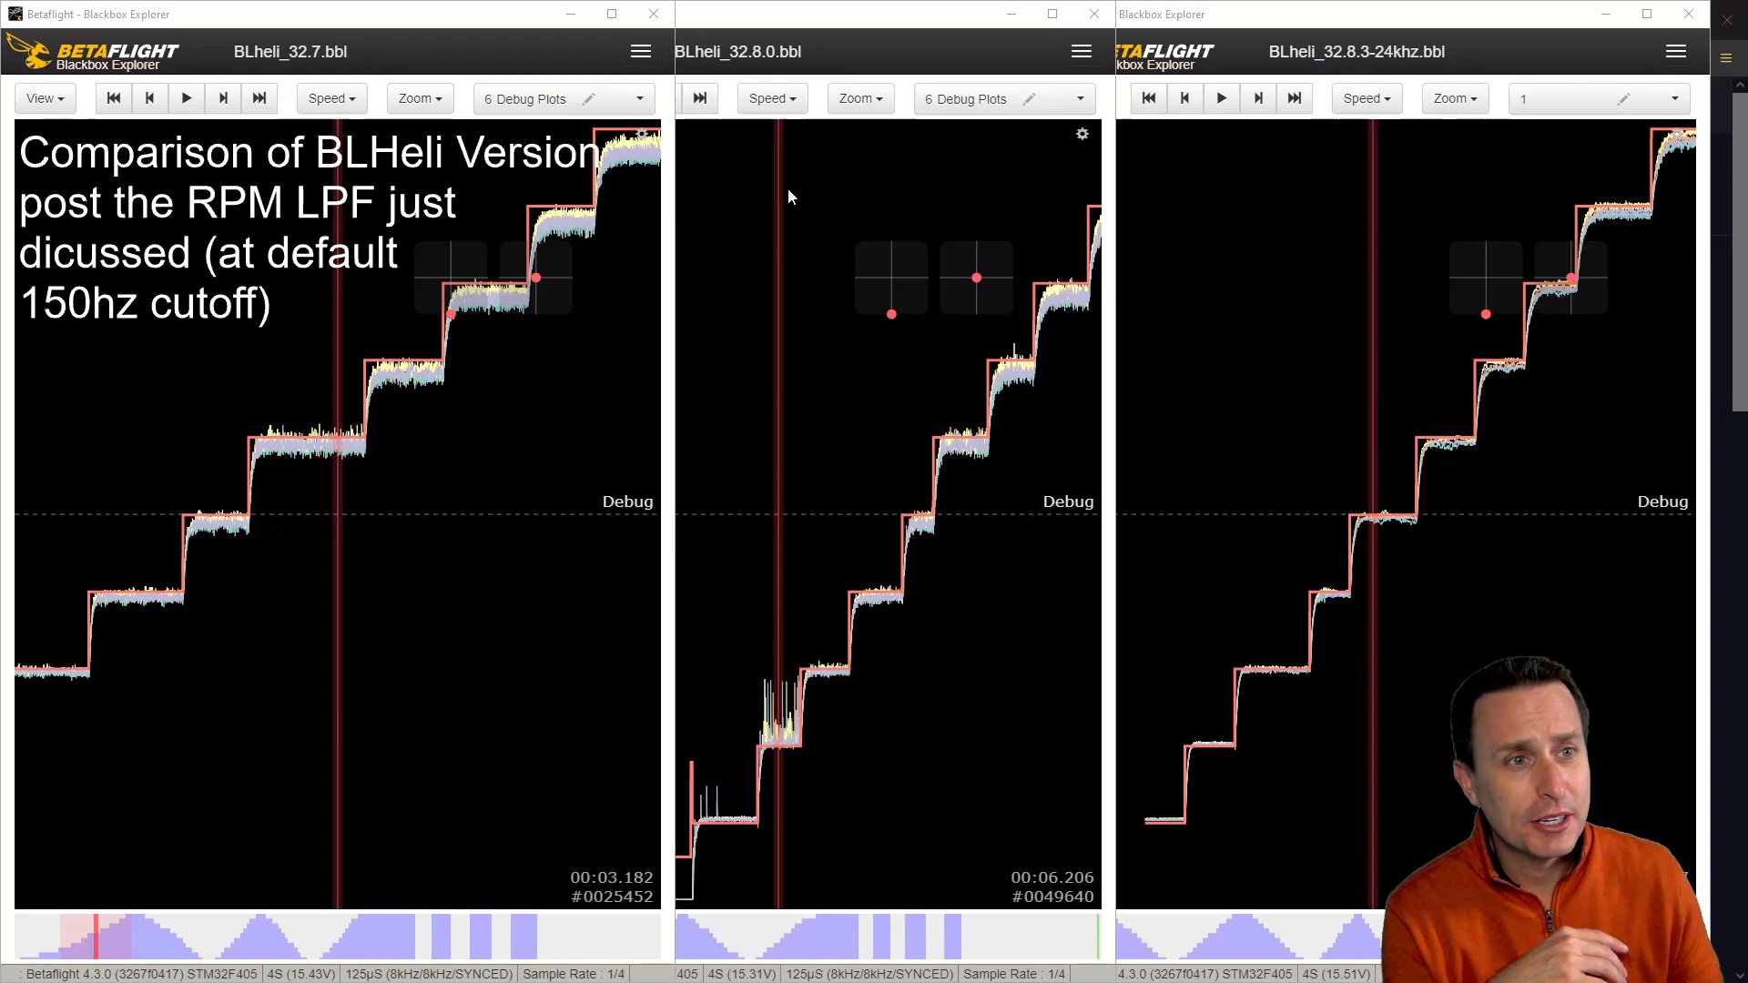
mouse_move(802, 734)
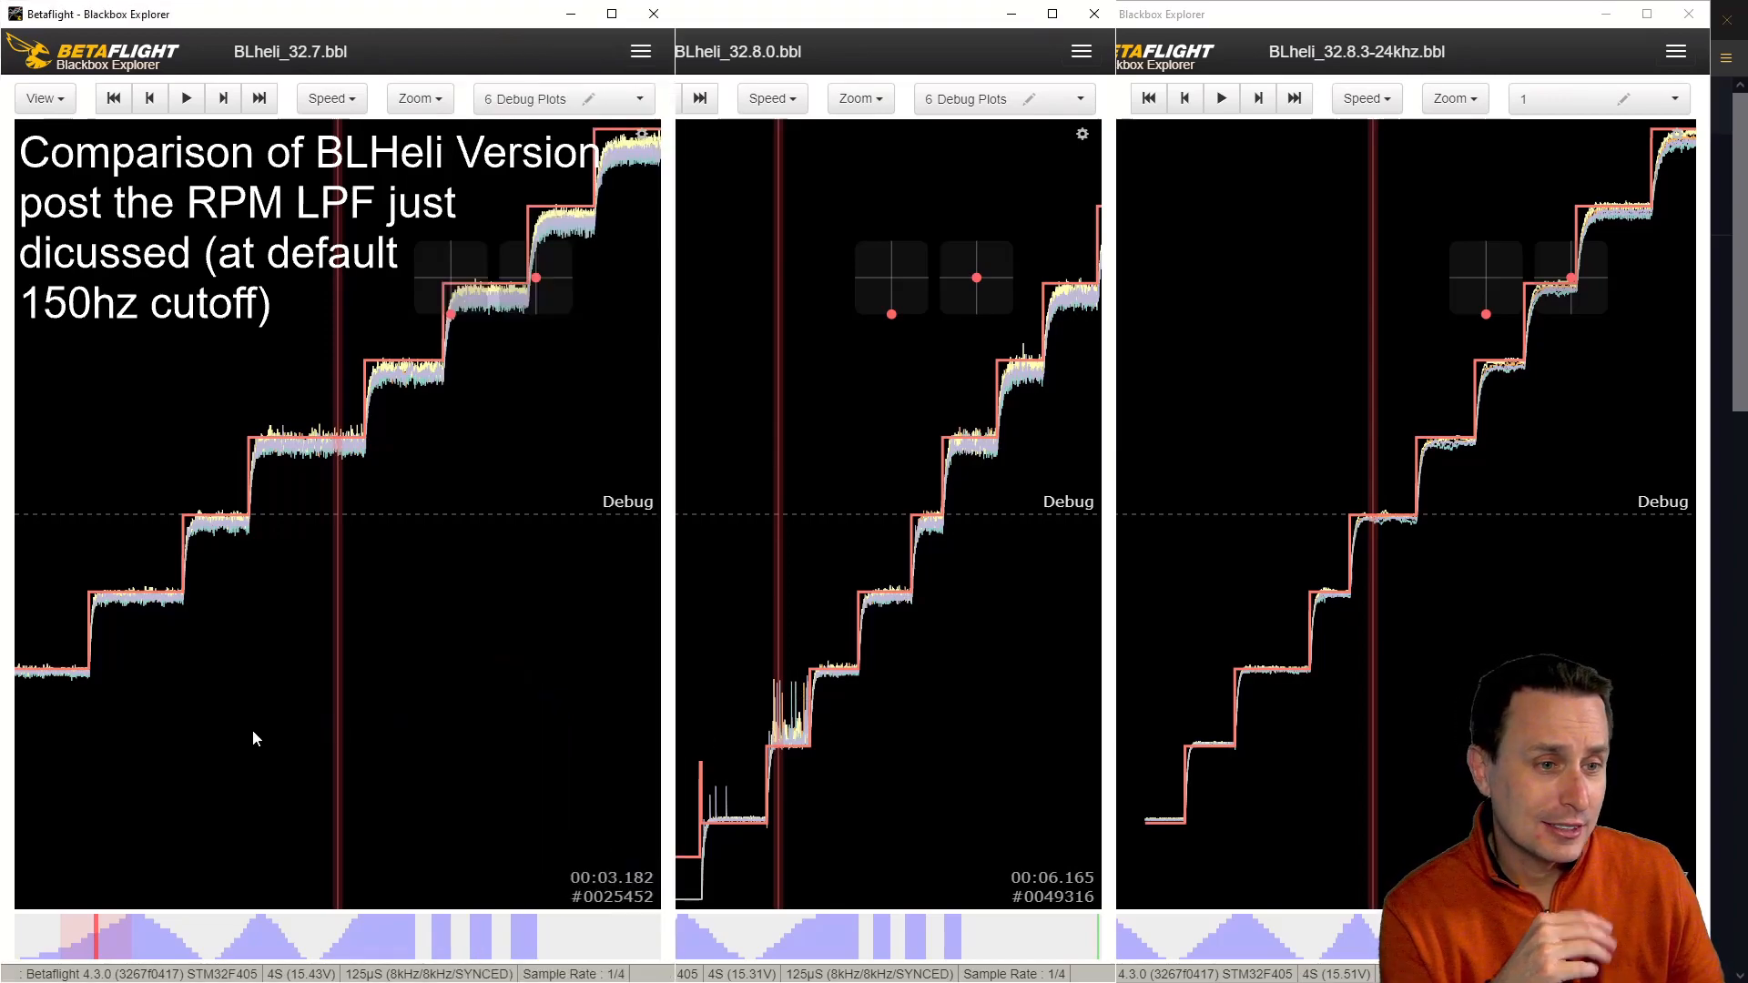
mouse_move(468, 696)
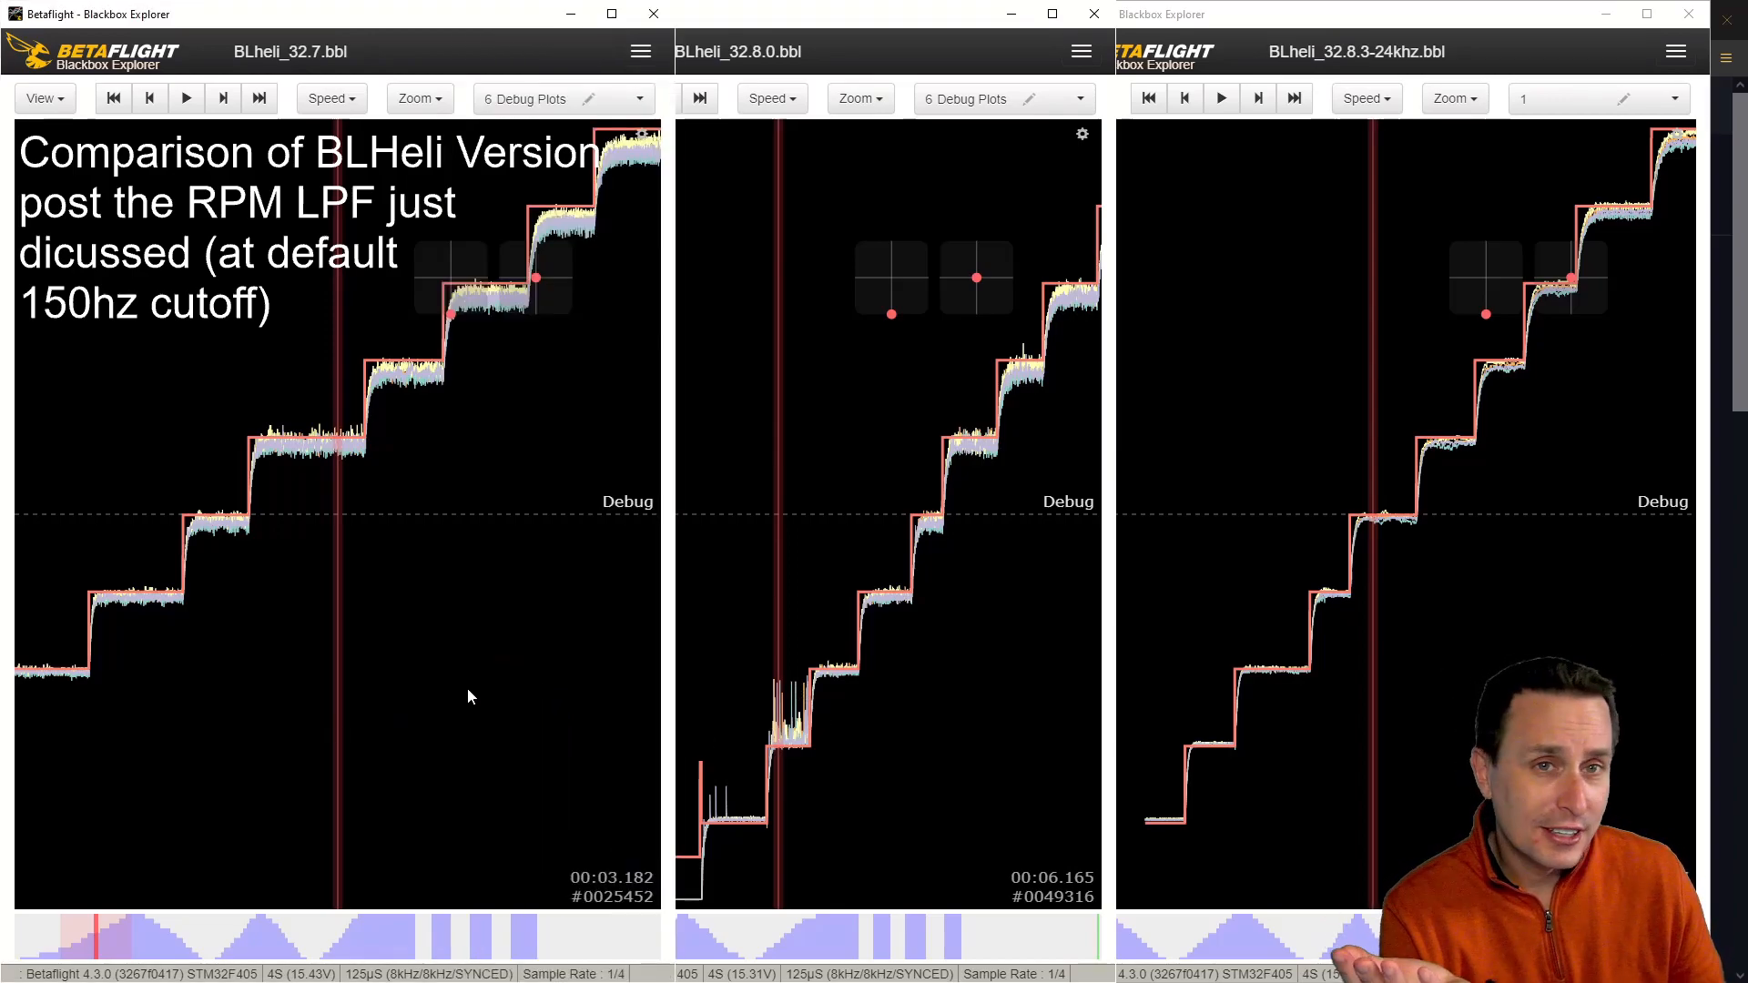
mouse_move(516, 683)
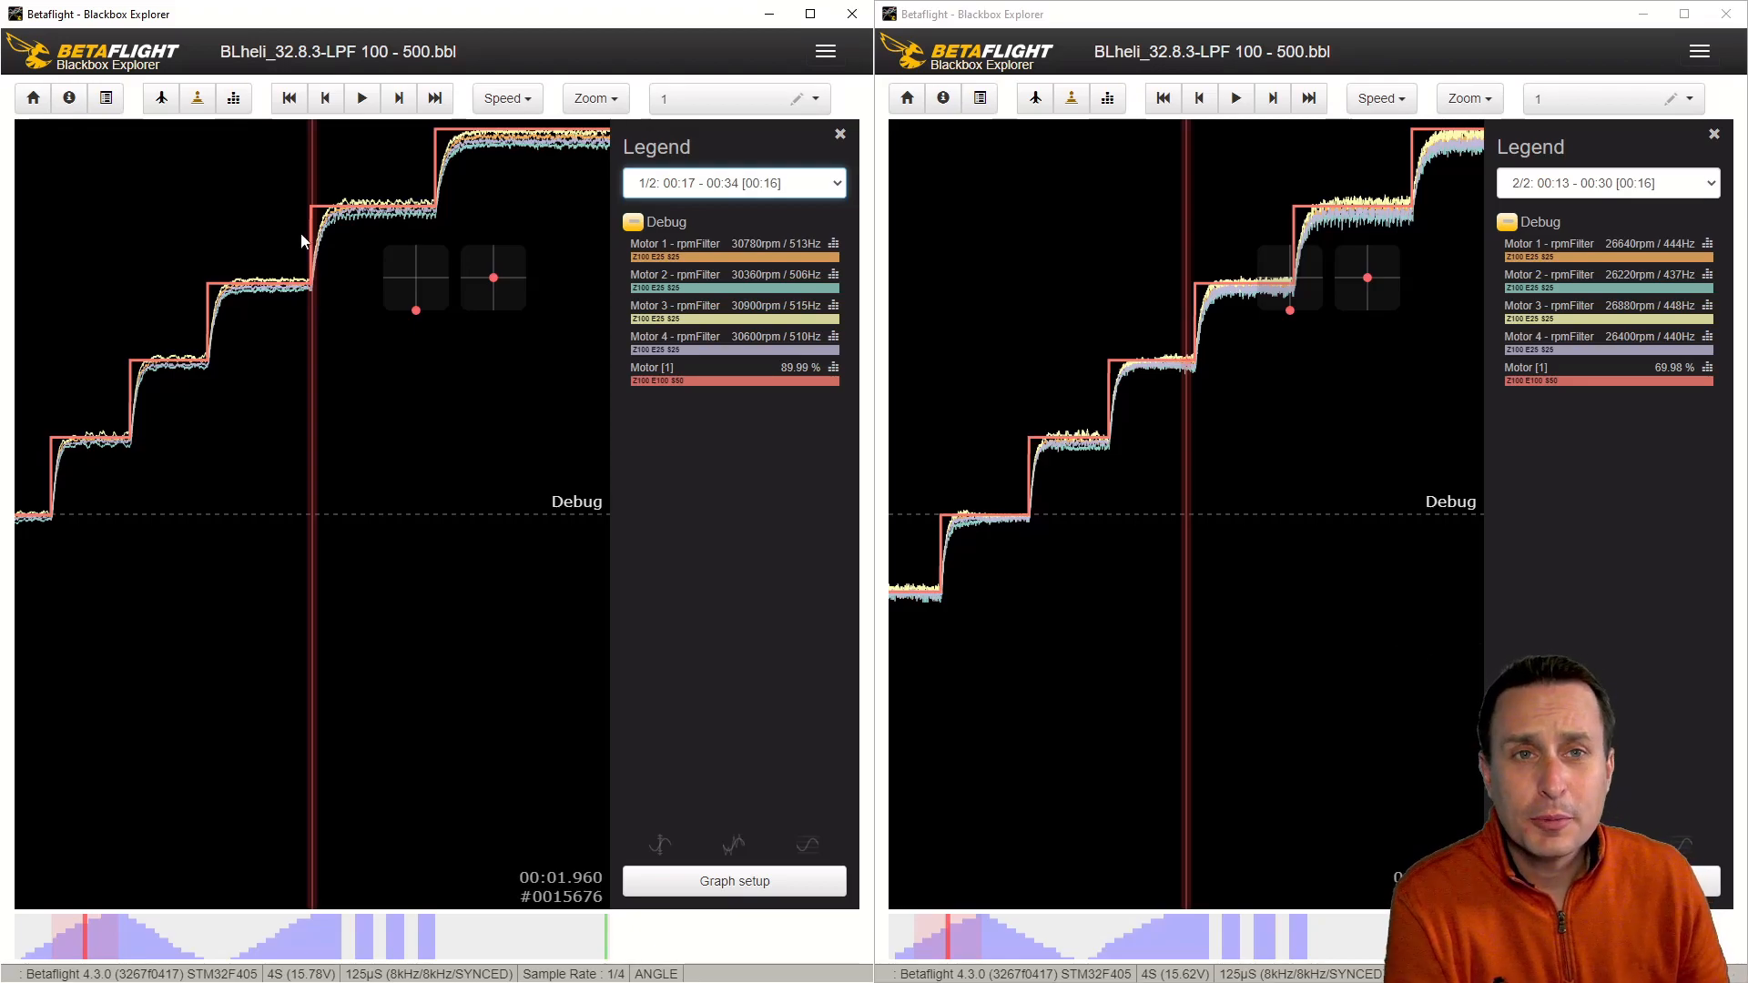
mouse_move(279, 298)
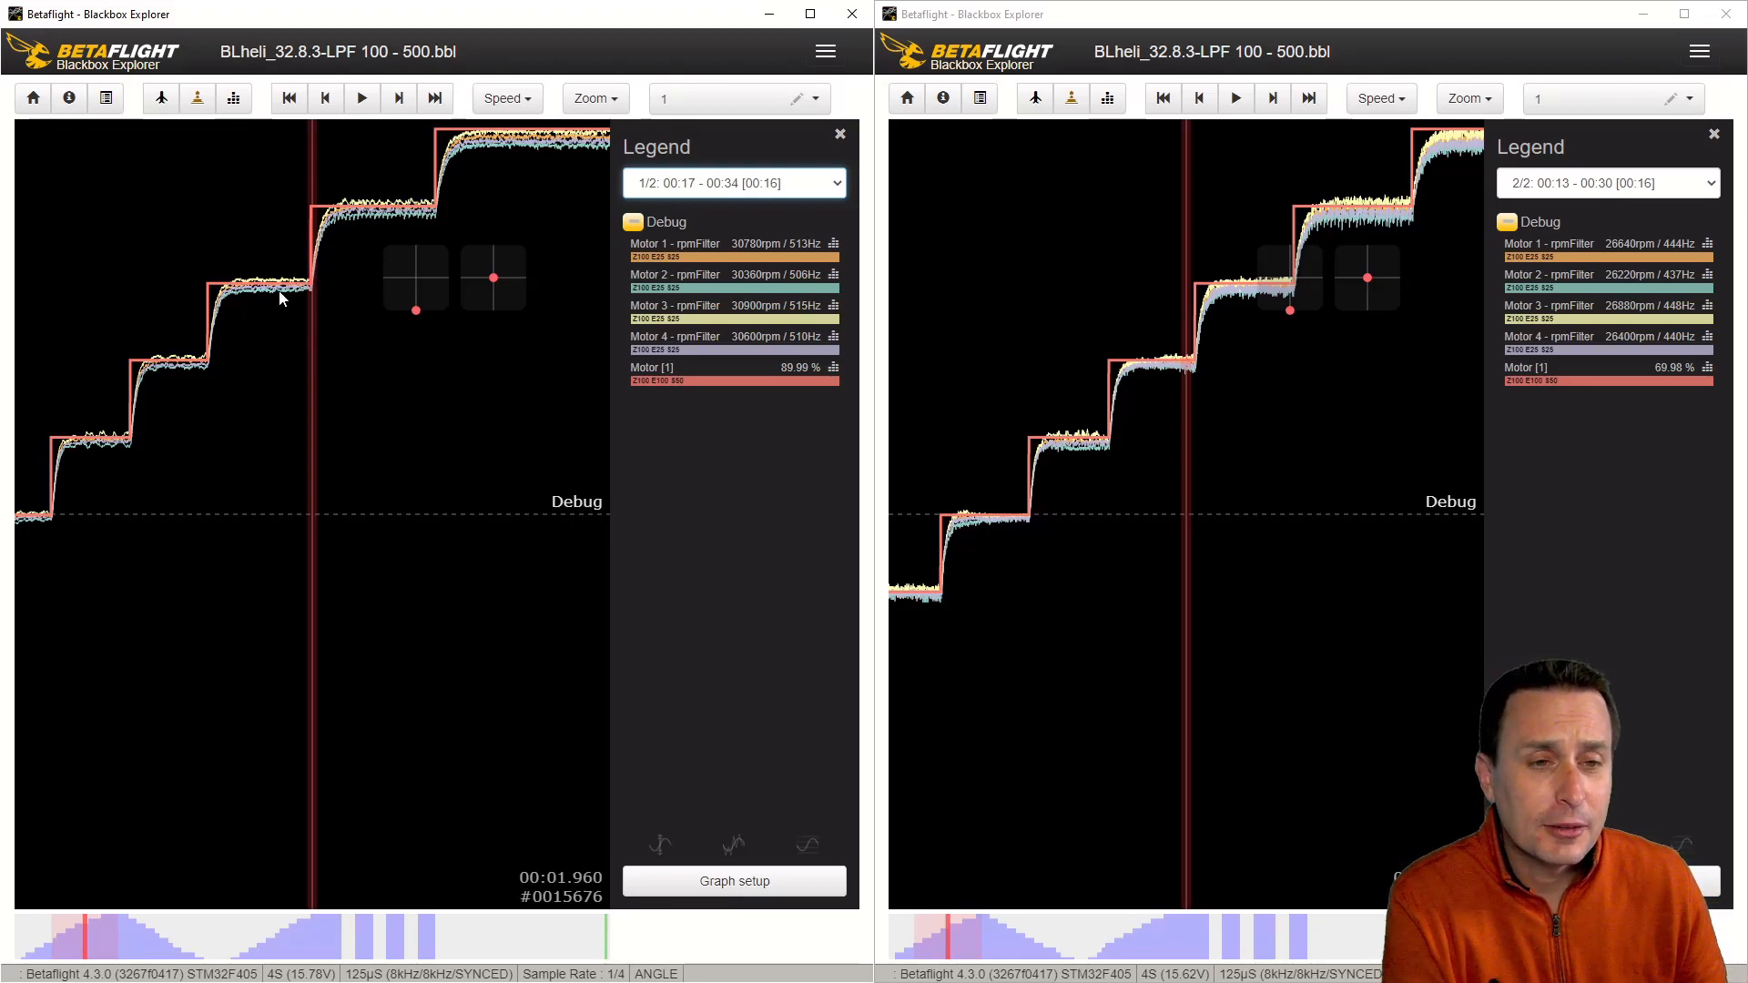
mouse_move(1223, 356)
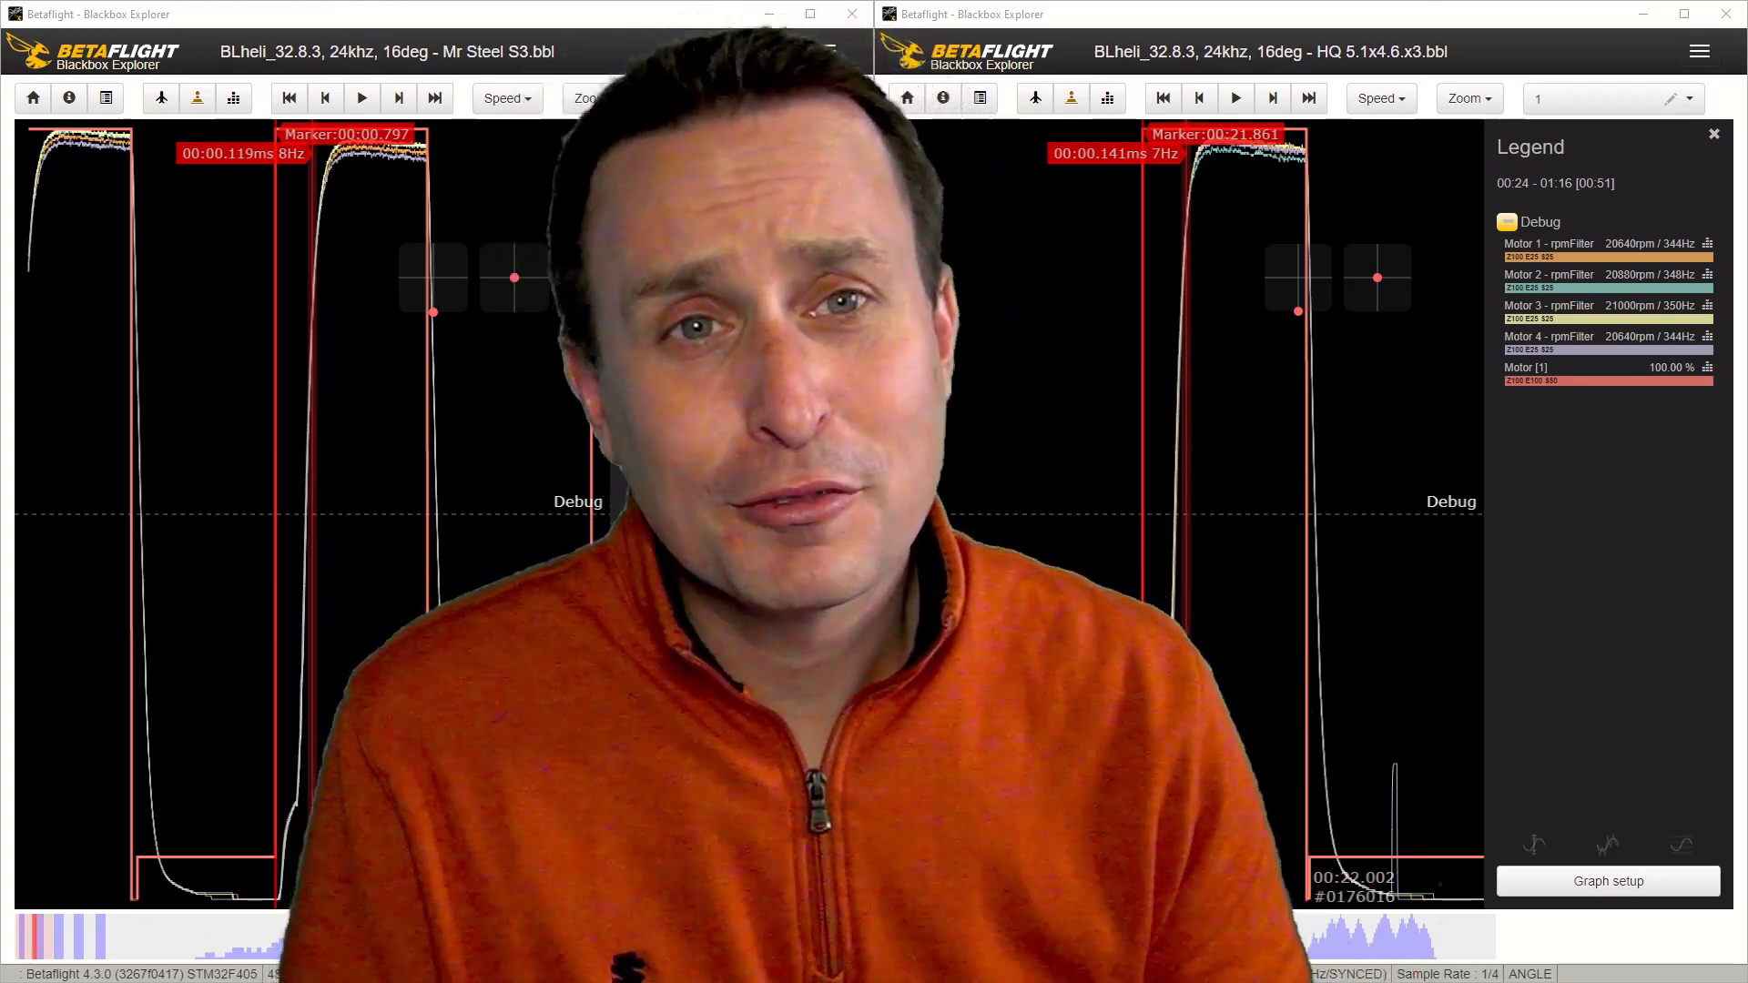
- Show the Legend panel of motor rpmFilter traces for the Mr Steel S3 log
click(825, 51)
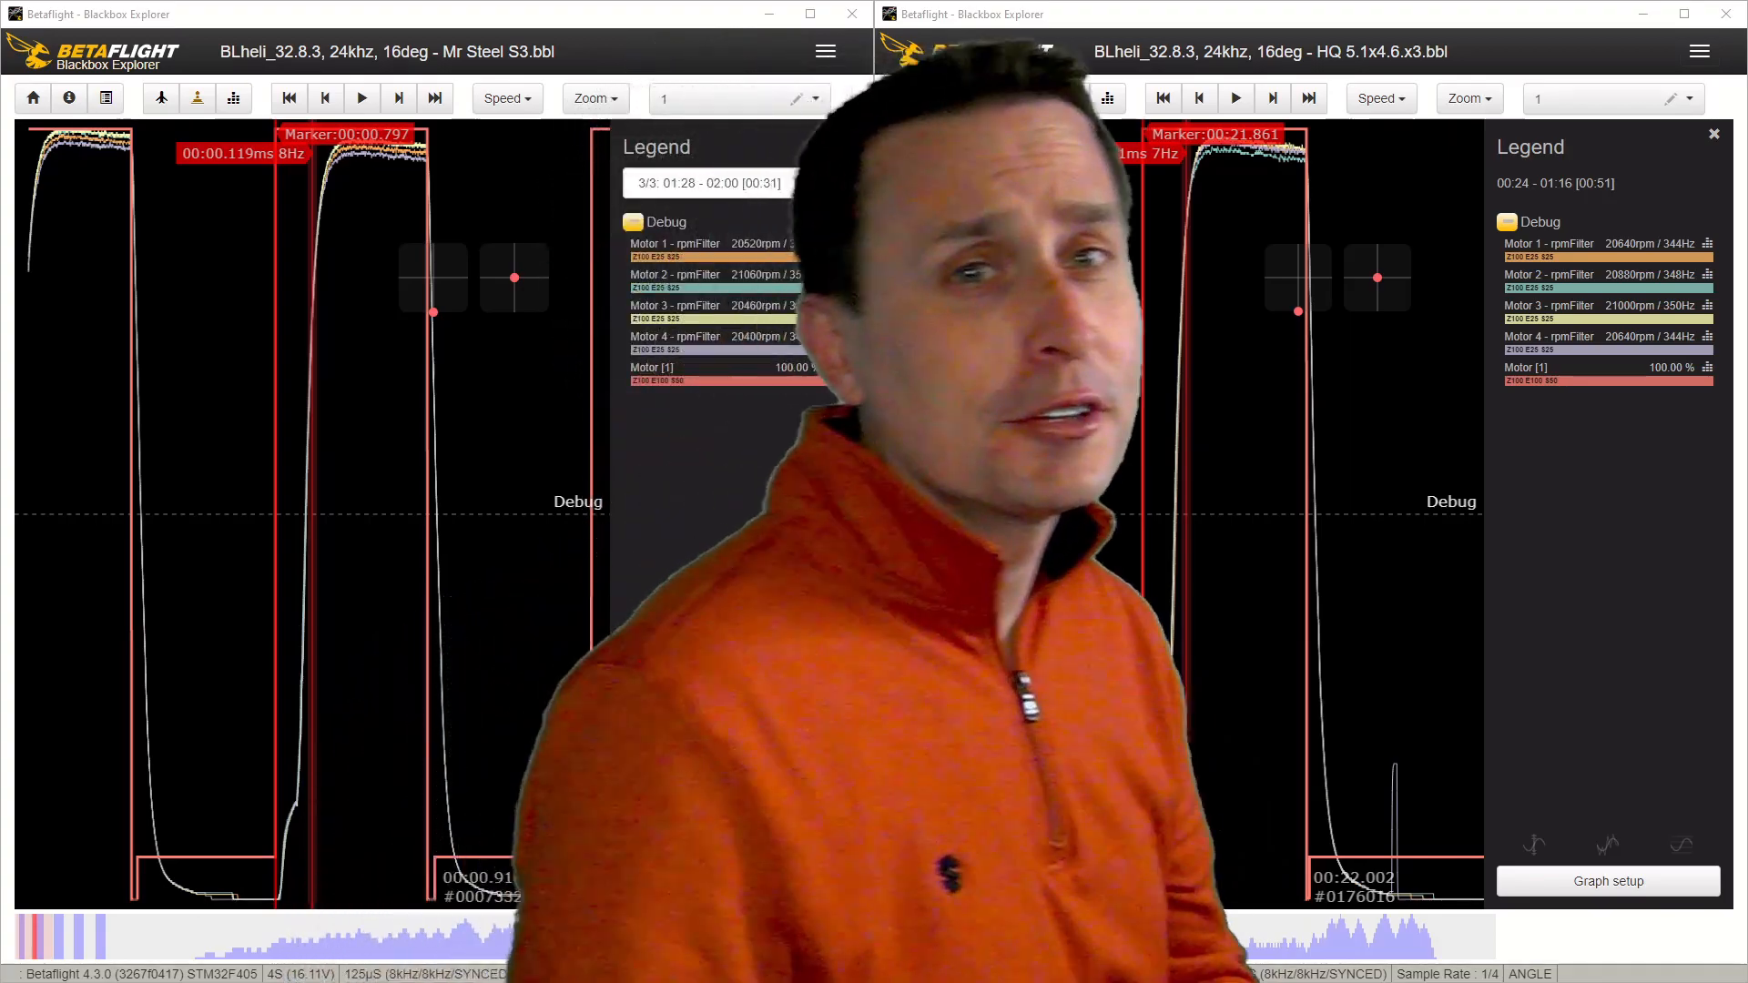